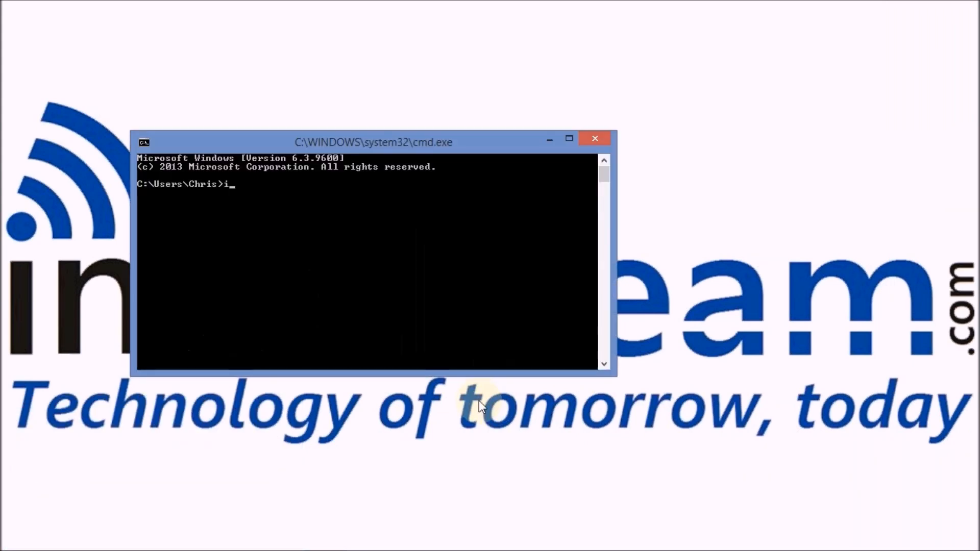
Run ipconfig in Command Prompt to show the Wi-Fi IPv4 address 192.168.0.125
{"action": "type", "text": "pconfig"}
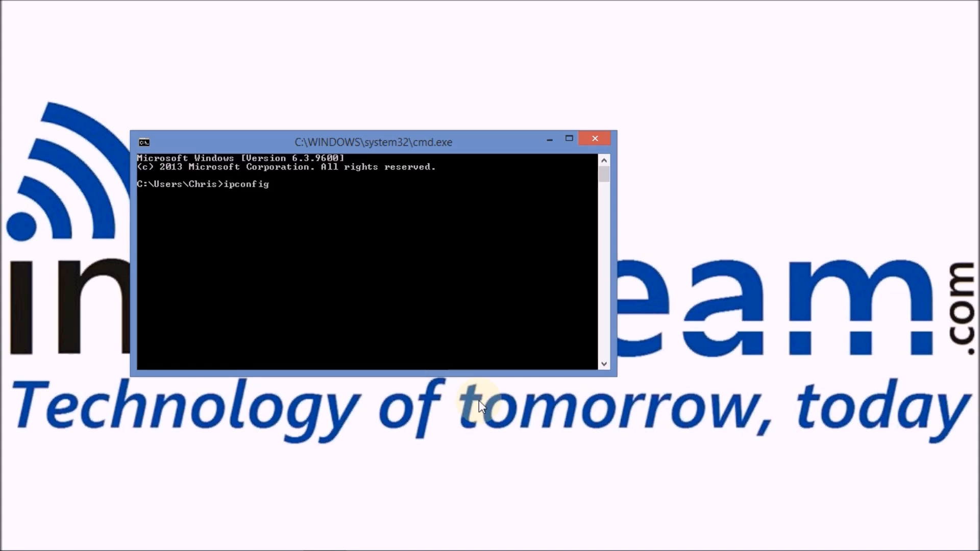
{"action": "key", "text": "Return"}
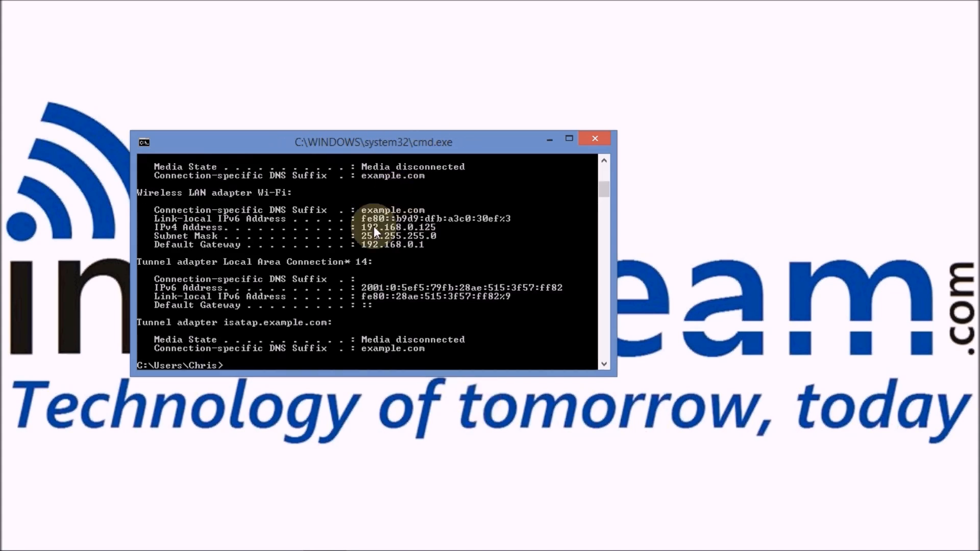
{"action": "mouse_move", "coordinate": [441, 234]}
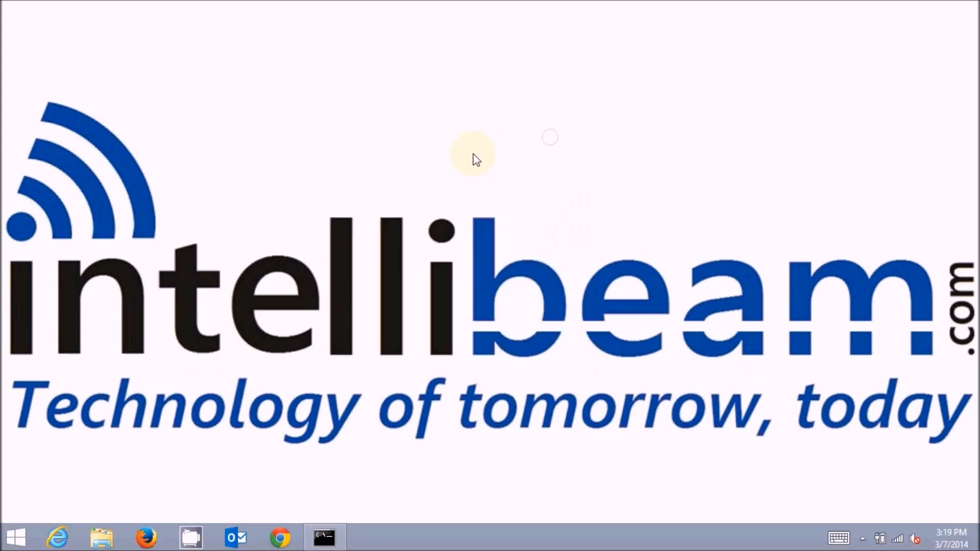
In Chrome, go to the Ubiquiti mFi software downloads page
{"action": "left_click", "coordinate": [280, 537]}
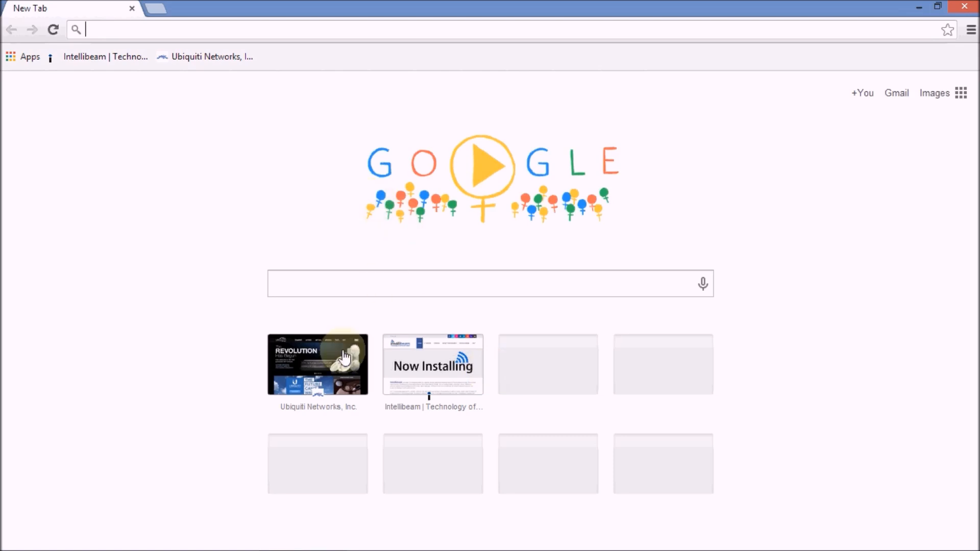
{"action": "left_click", "coordinate": [318, 364]}
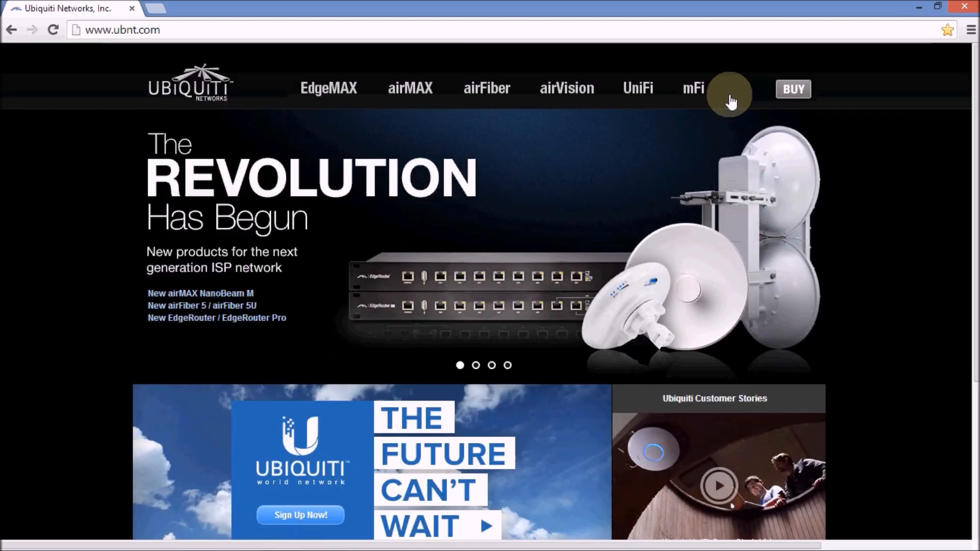
{"action": "left_click", "coordinate": [693, 88]}
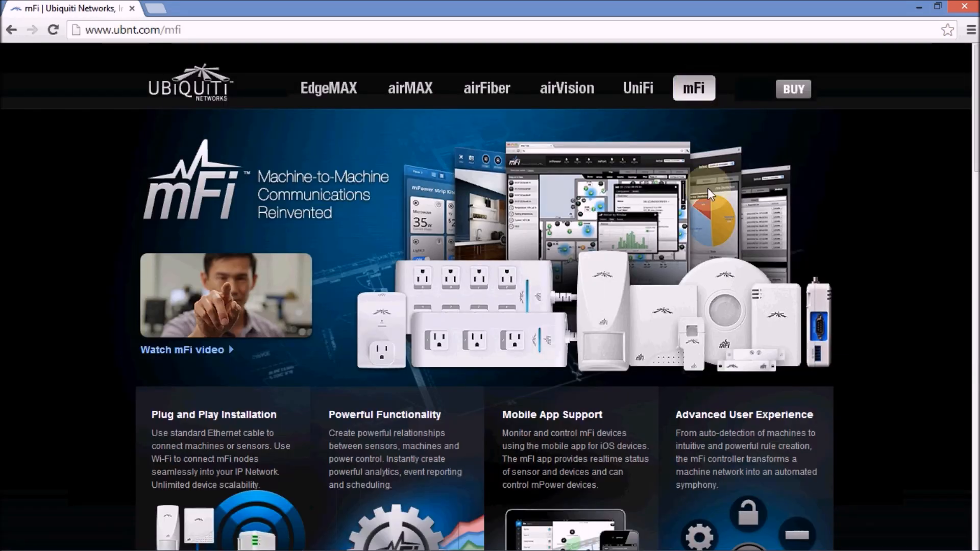
{"action": "scroll", "scroll_direction": "down", "scroll_amount": 3}
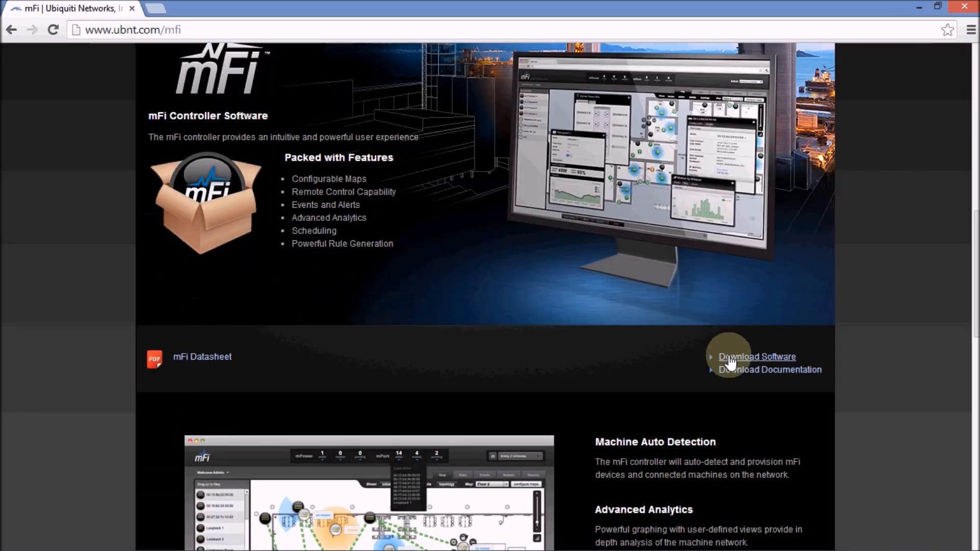
{"action": "left_click", "coordinate": [756, 356]}
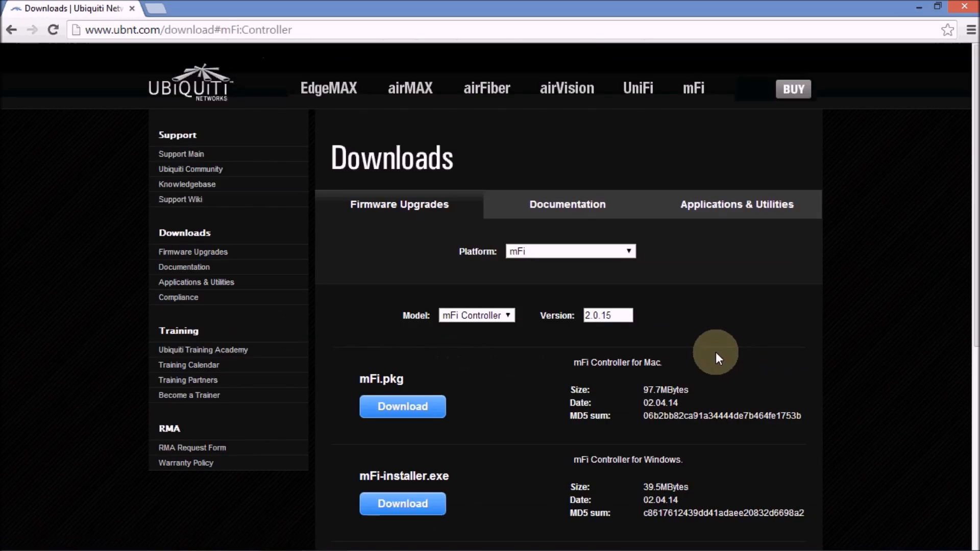
{"action": "scroll", "scroll_direction": "down", "scroll_amount": 3}
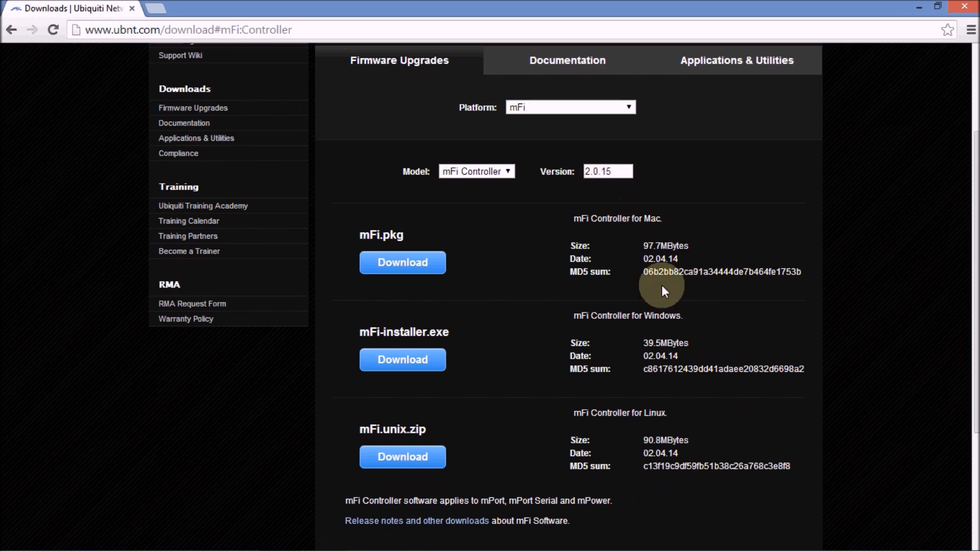
{"action": "mouse_move", "coordinate": [403, 360]}
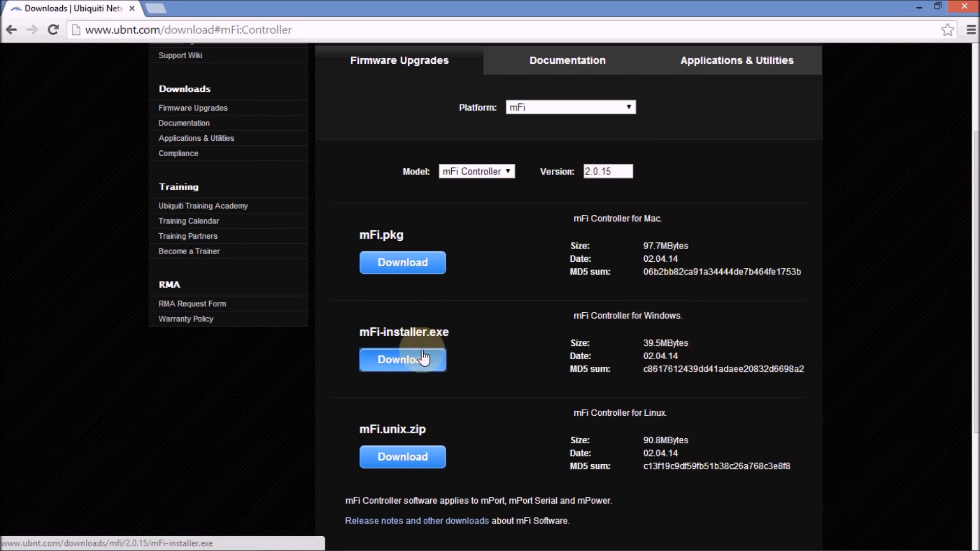
Download mFi-installer.exe for Windows, accept the license, and open the installer
{"action": "left_click", "coordinate": [402, 360]}
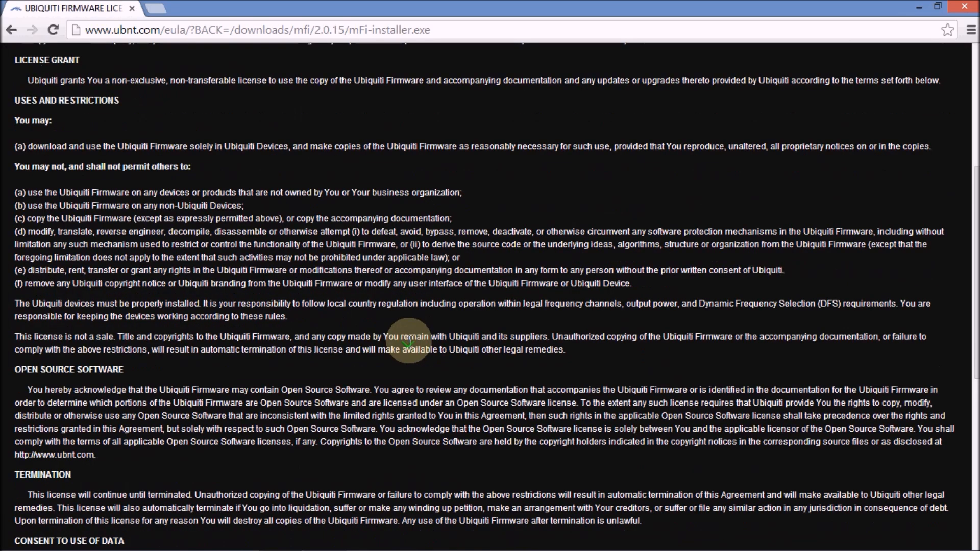
{"action": "scroll", "scroll_direction": "down", "scroll_amount": 3}
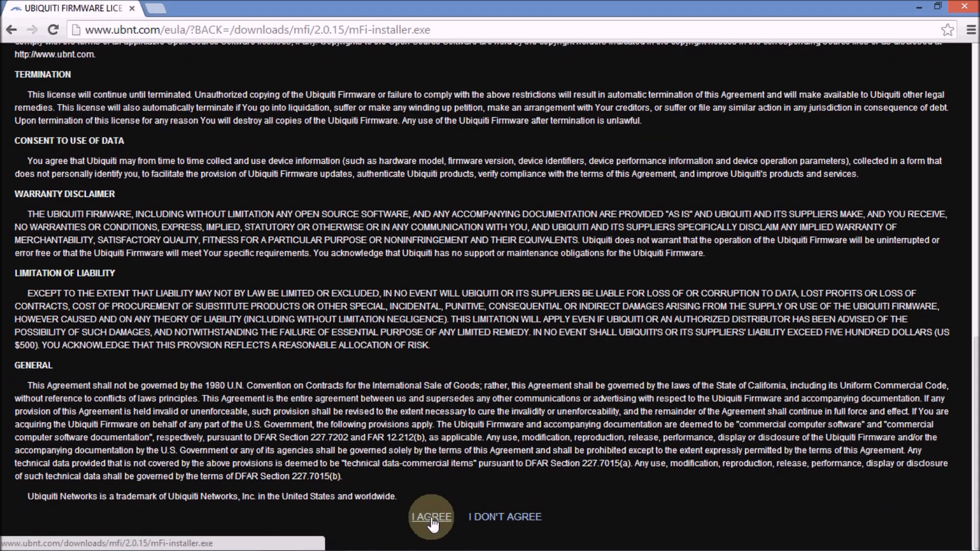
{"action": "left_click", "coordinate": [431, 517]}
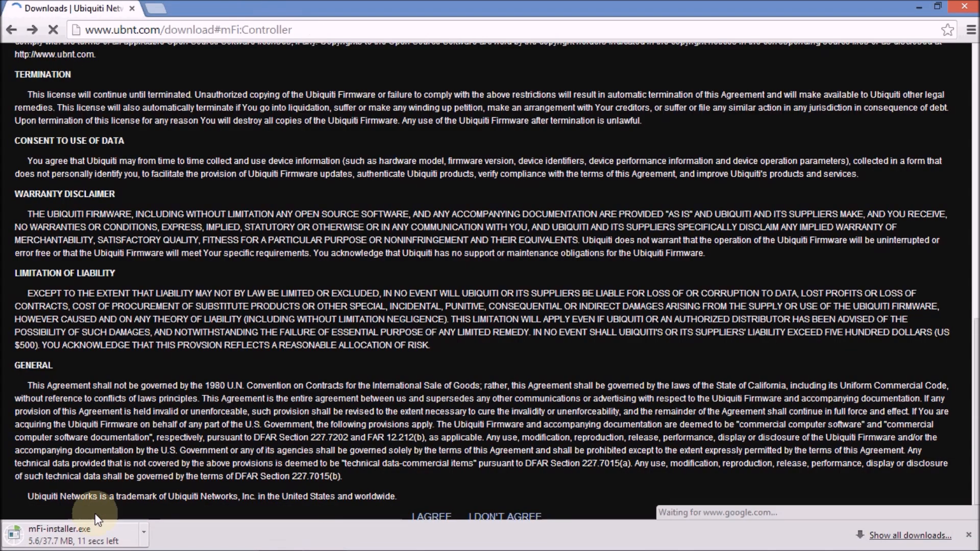
{"action": "left_click", "coordinate": [430, 517]}
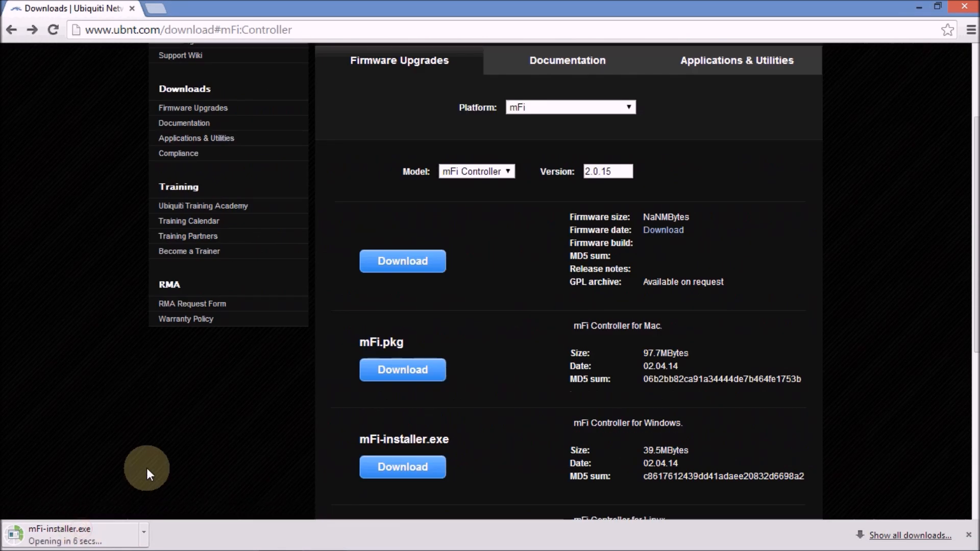
{"action": "mouse_move", "coordinate": [920, 9]}
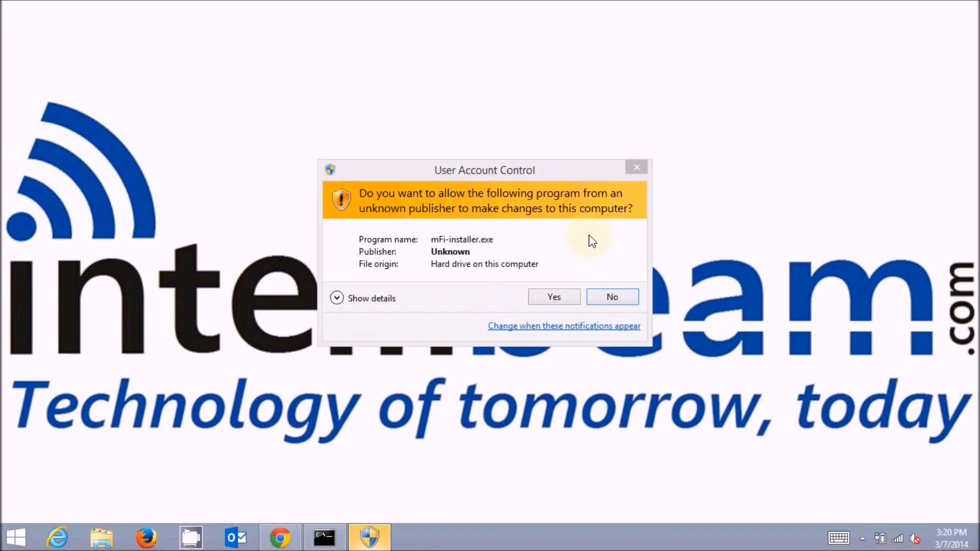
Allow the mFi installer through User Account Control, install mFi, and finish the wizard
{"action": "left_click", "coordinate": [552, 296]}
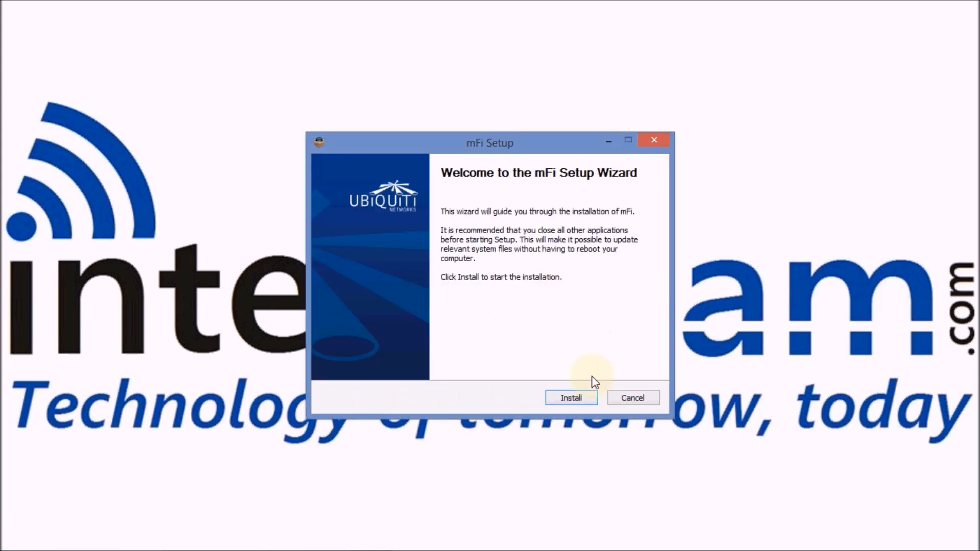
{"action": "left_click", "coordinate": [570, 398]}
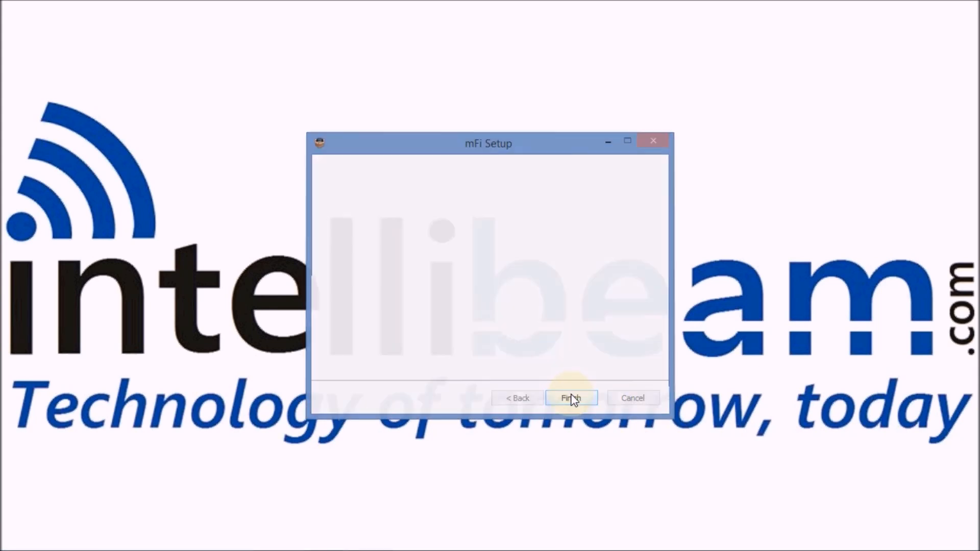
{"action": "left_click", "coordinate": [569, 398]}
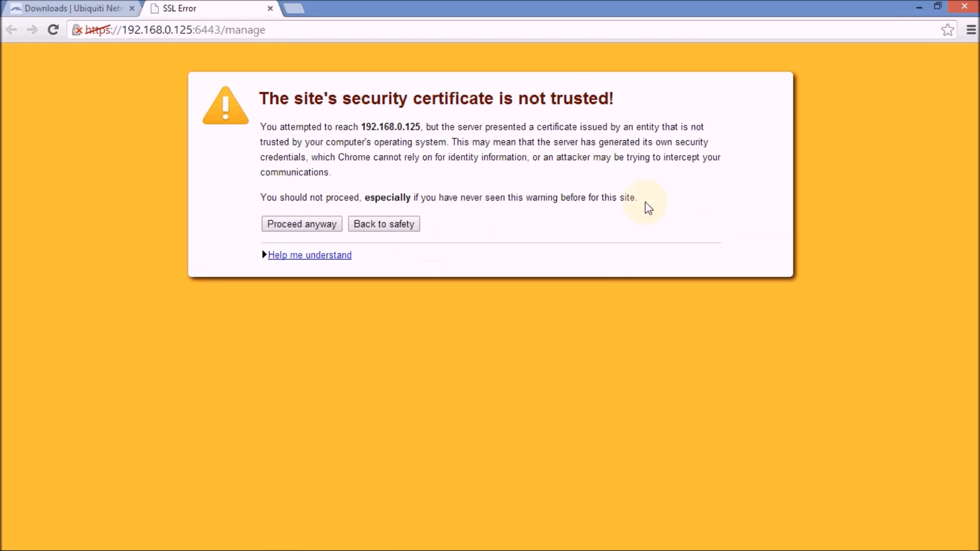
Pass the certificate warning, accept English/United States, and join the mFi 48A974 Wi-Fi
{"action": "left_click", "coordinate": [301, 224]}
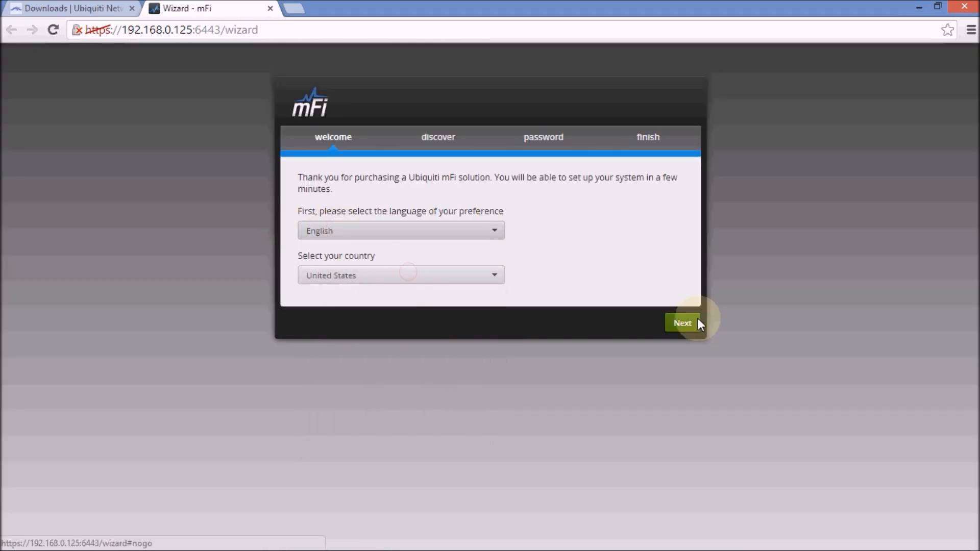
{"action": "left_click", "coordinate": [682, 323]}
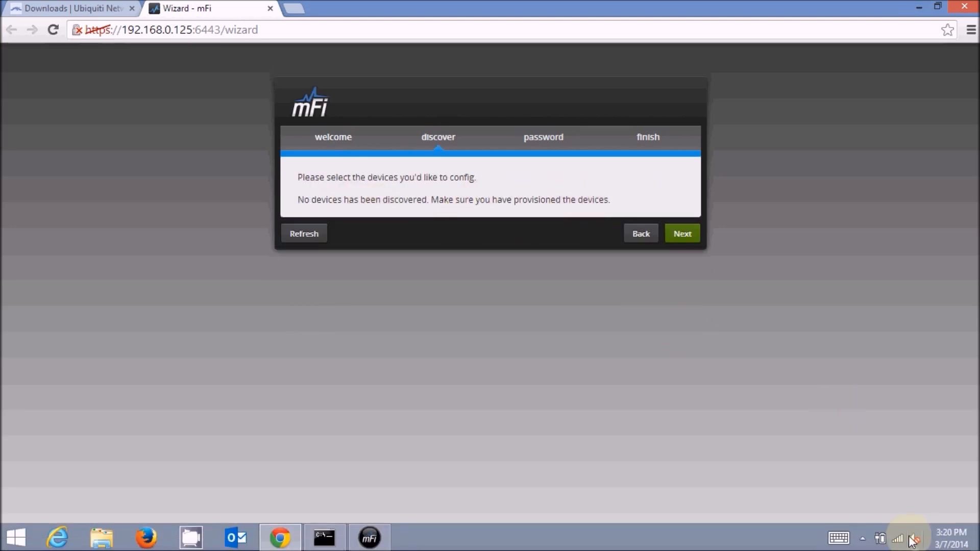
{"action": "left_click", "coordinate": [898, 538]}
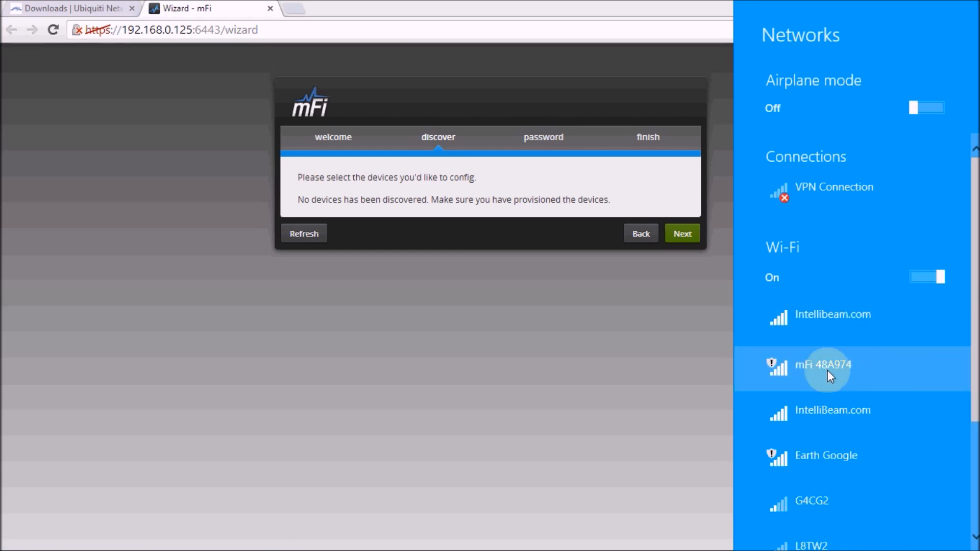
{"action": "left_click", "coordinate": [823, 364]}
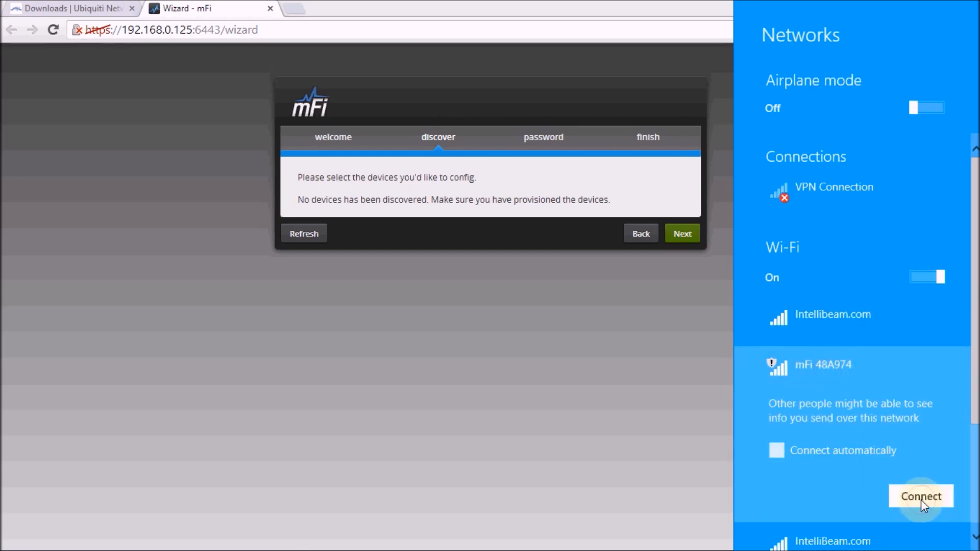
{"action": "left_click", "coordinate": [920, 496]}
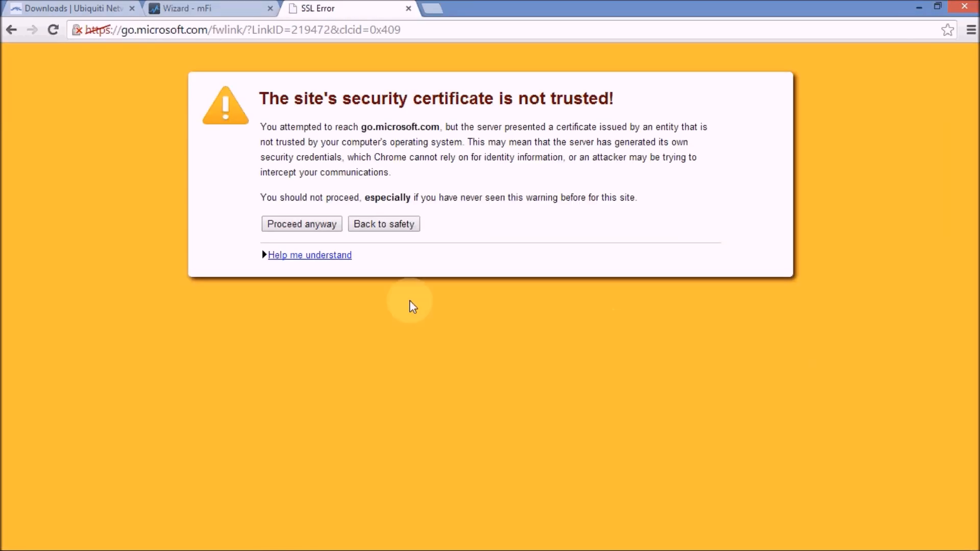
Proceed past the certificate warning and set Wi-Fi security to WPA2-AES
{"action": "left_click", "coordinate": [301, 223]}
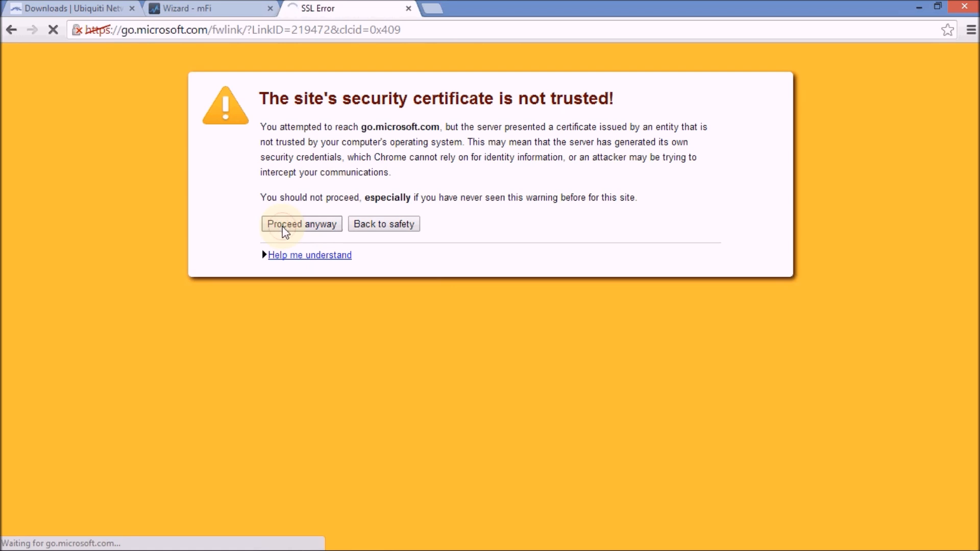
{"action": "left_click", "coordinate": [301, 223]}
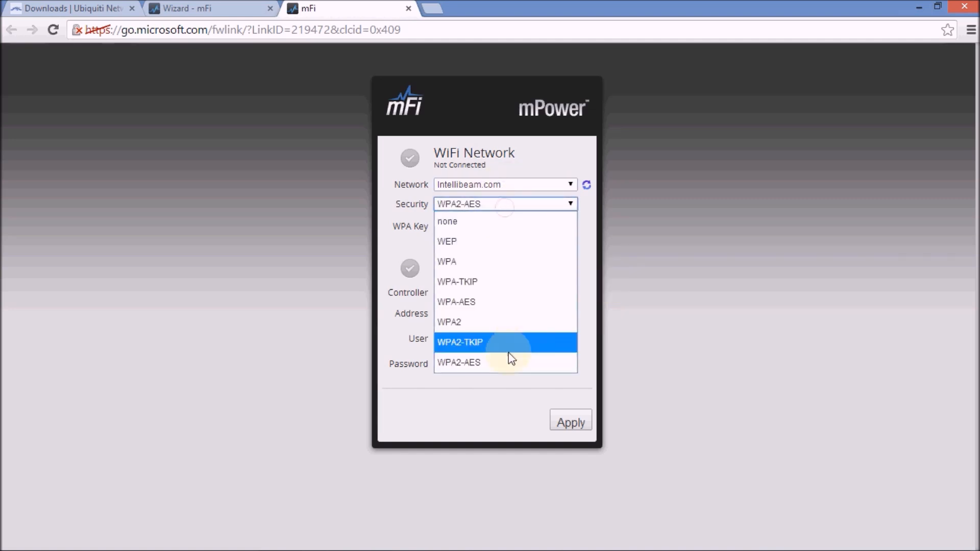
{"action": "left_click", "coordinate": [458, 362]}
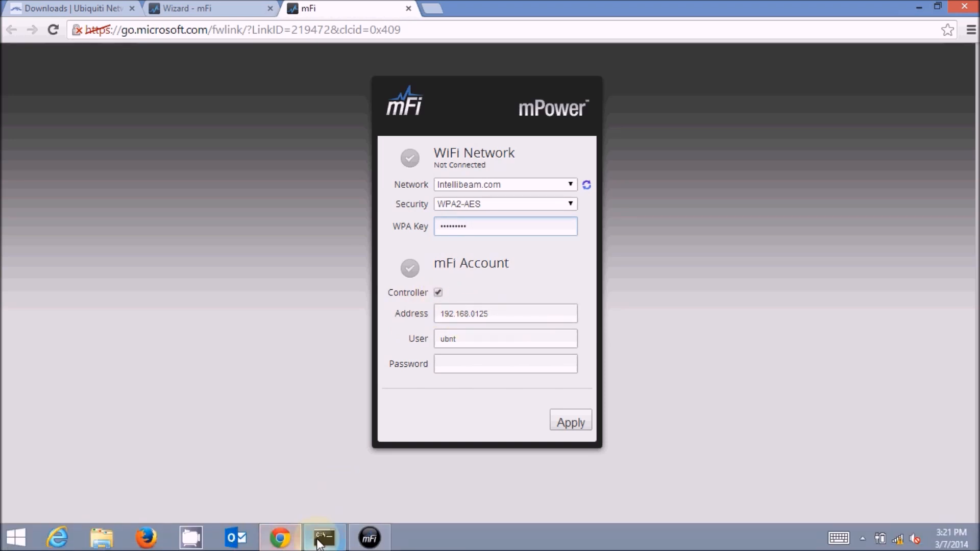
{"action": "left_click", "coordinate": [323, 537]}
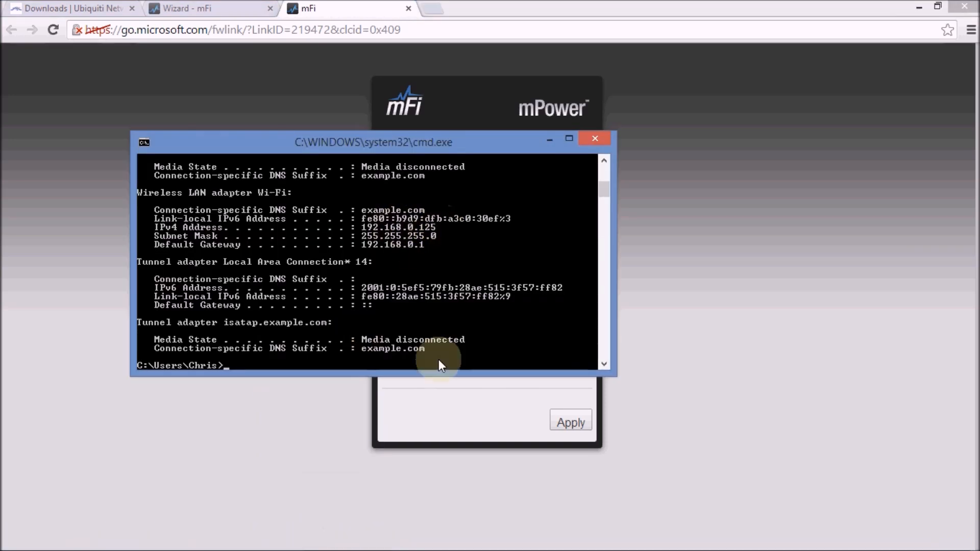
{"action": "left_click", "coordinate": [594, 138]}
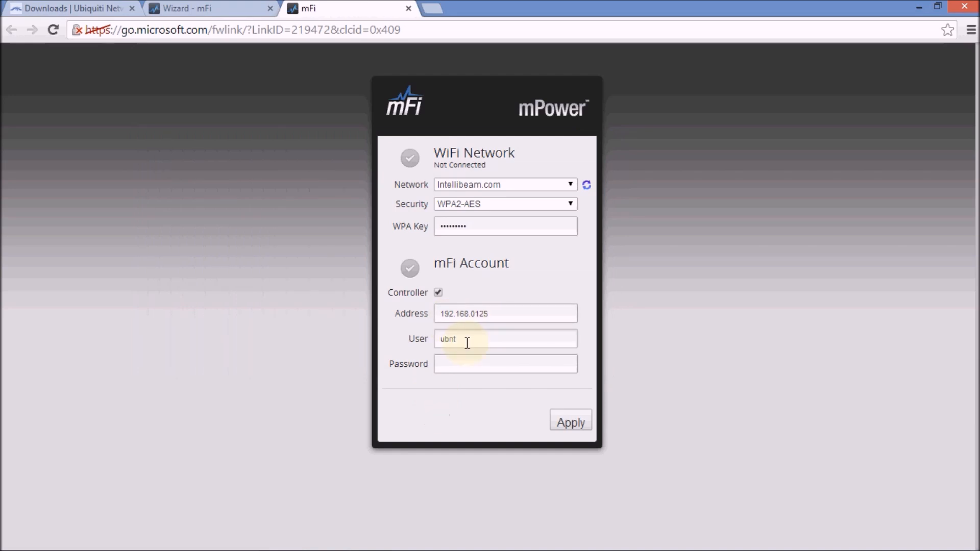
{"action": "type", "text": "ubnt"}
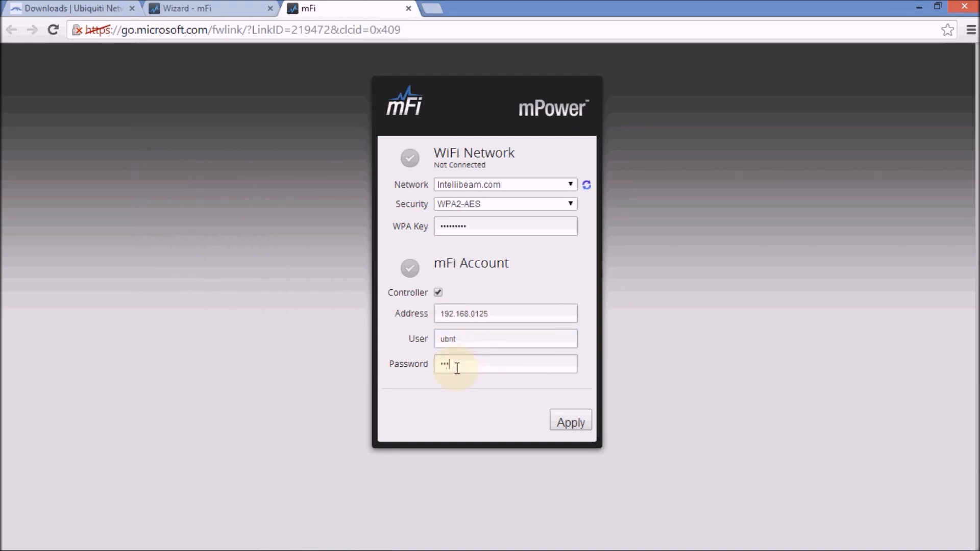
{"action": "left_click", "coordinate": [570, 422]}
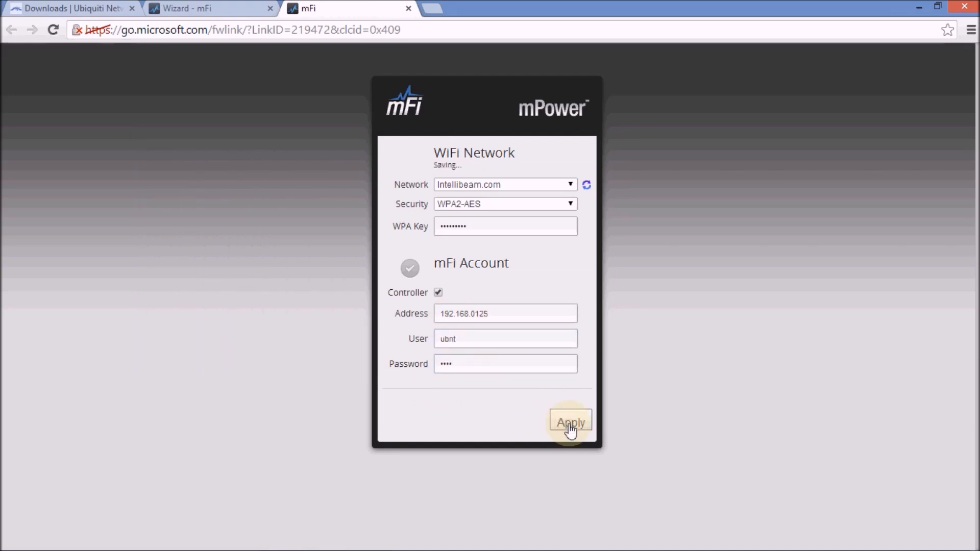
{"action": "left_click", "coordinate": [569, 422]}
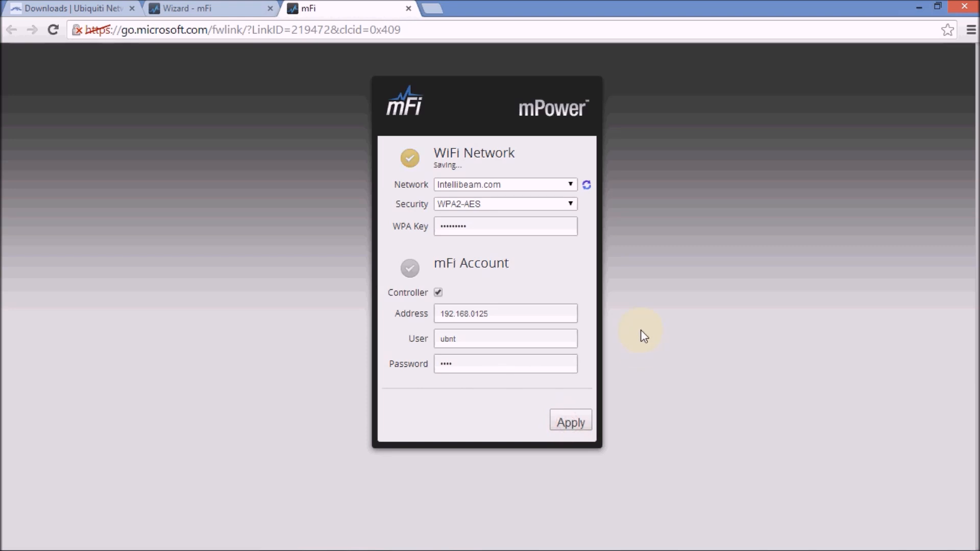
{"action": "mouse_move", "coordinate": [729, 336]}
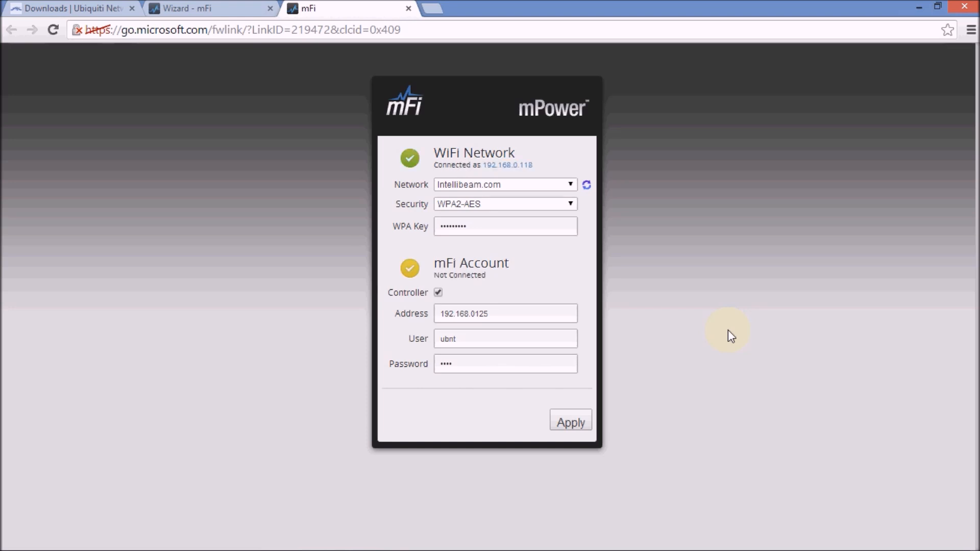
{"action": "mouse_move", "coordinate": [804, 171]}
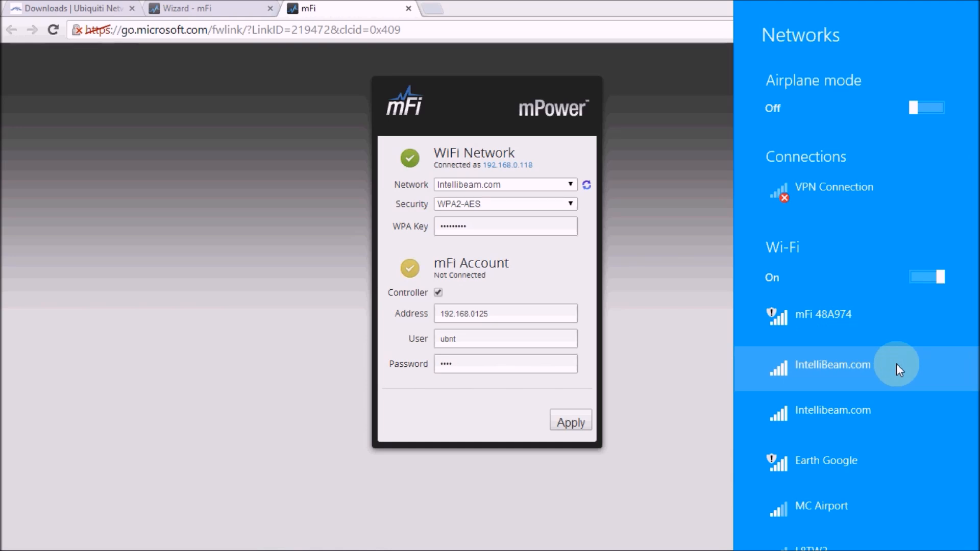
Connect the computer to the Intellibeam.com Wi-Fi and return to the setup wizard
{"action": "left_click", "coordinate": [831, 410]}
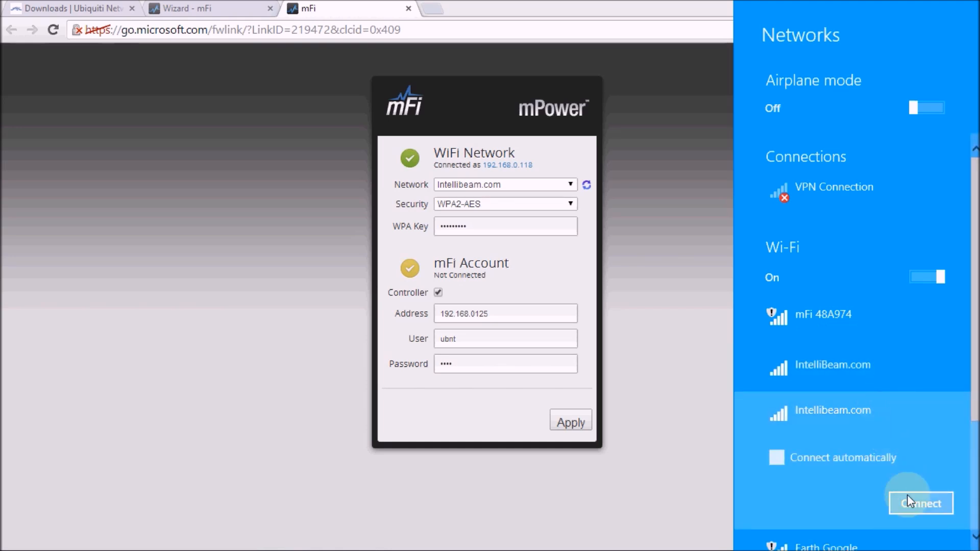
{"action": "left_click", "coordinate": [921, 503]}
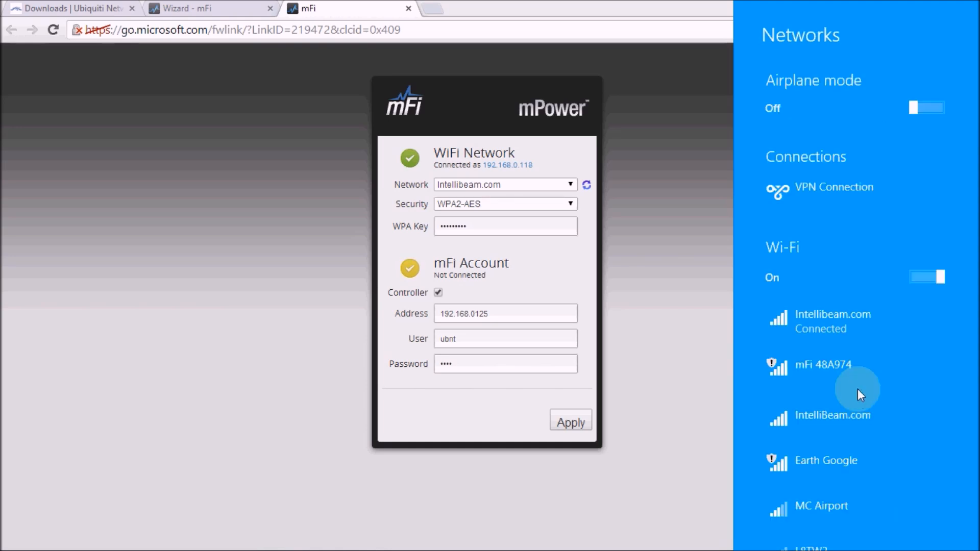
{"action": "left_click", "coordinate": [194, 8]}
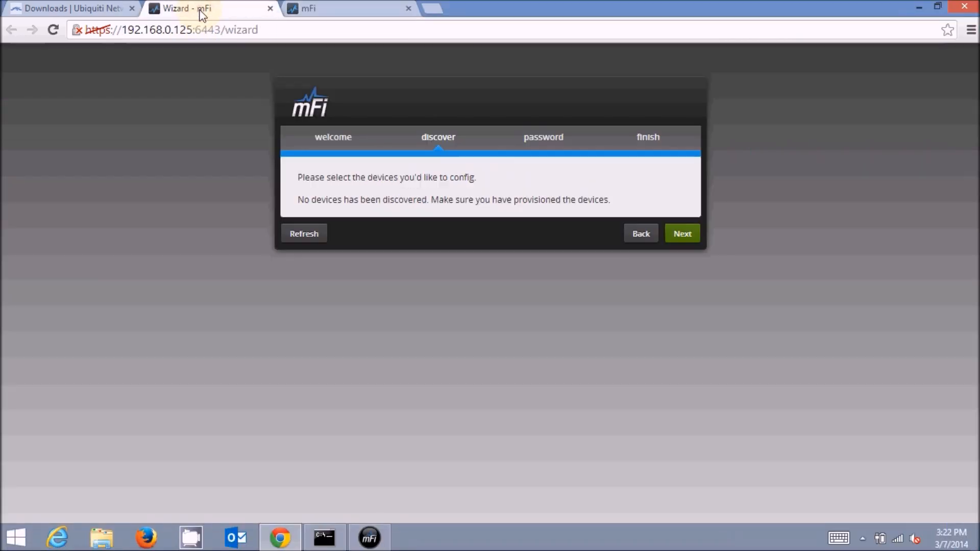
Refresh and select the mPower at 192.168.0.118, then enter admin name ubnt
{"action": "left_click", "coordinate": [304, 233]}
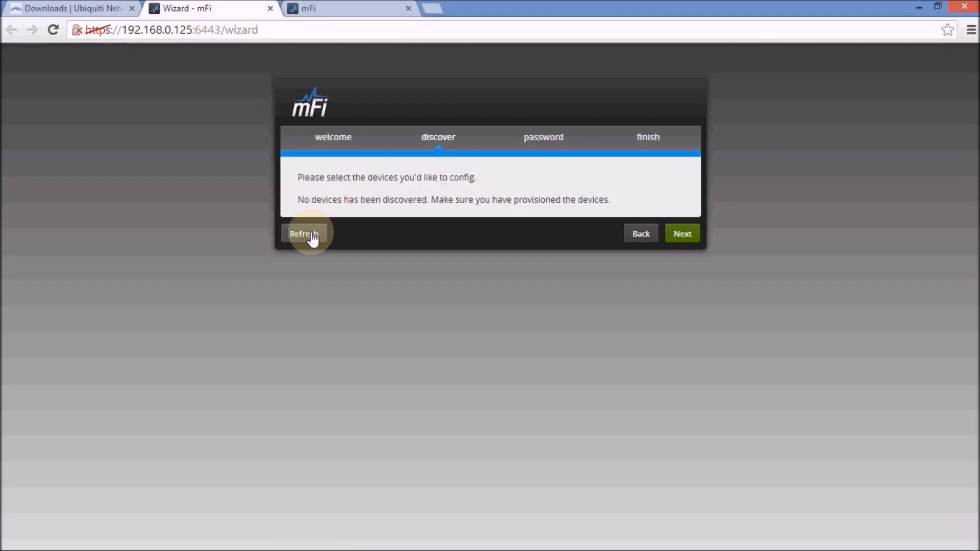
{"action": "left_click", "coordinate": [304, 233]}
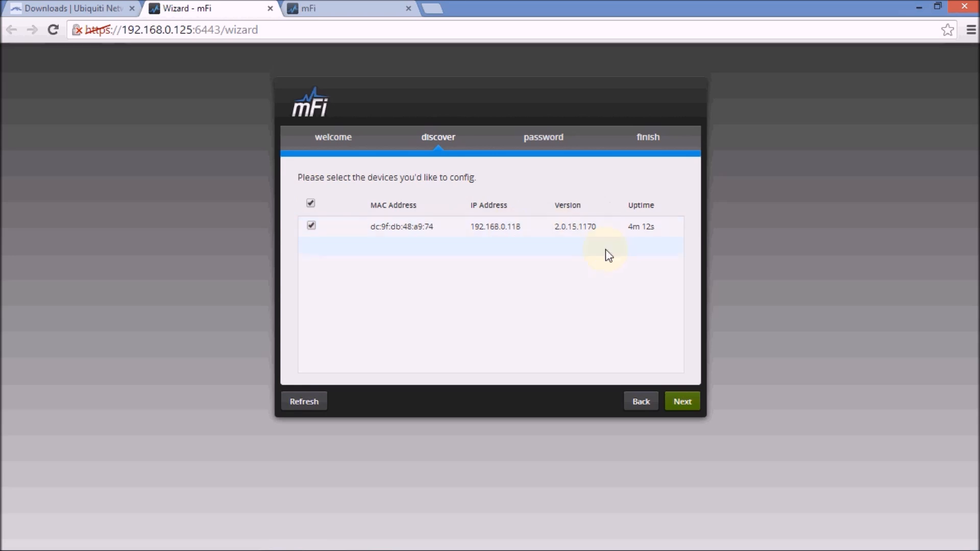
{"action": "left_click", "coordinate": [681, 401]}
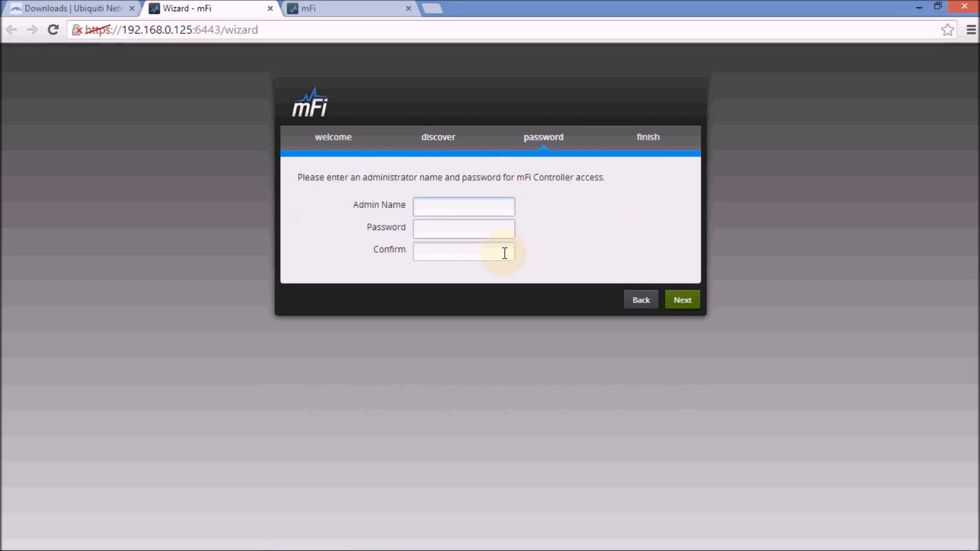
{"action": "type", "text": "ubnt"}
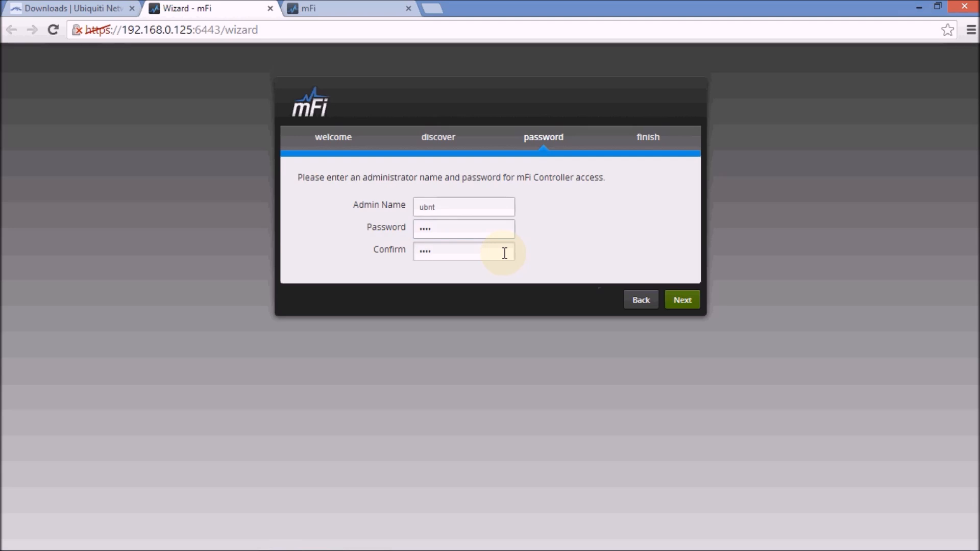
Review the wizard settings and activate them to reach the login page
{"action": "left_click", "coordinate": [681, 299]}
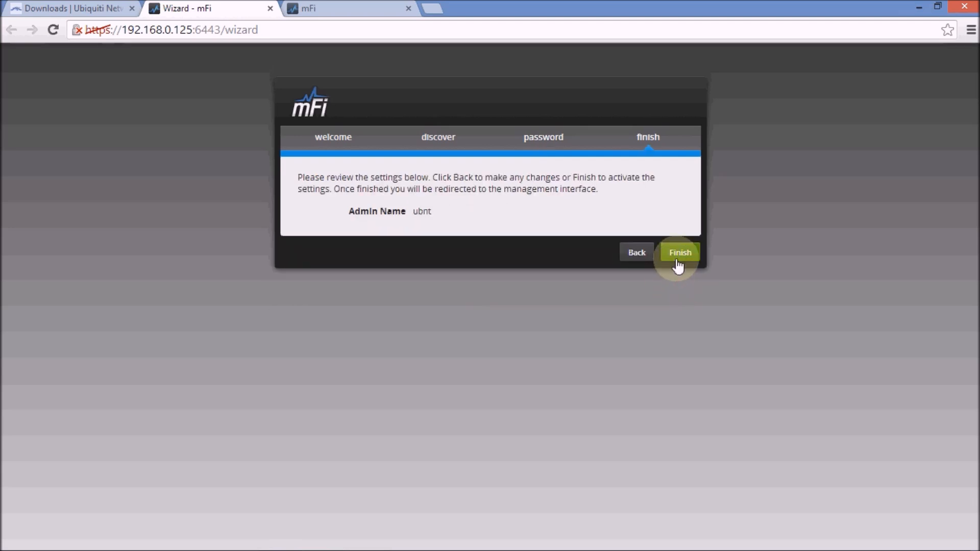
{"action": "left_click", "coordinate": [679, 252]}
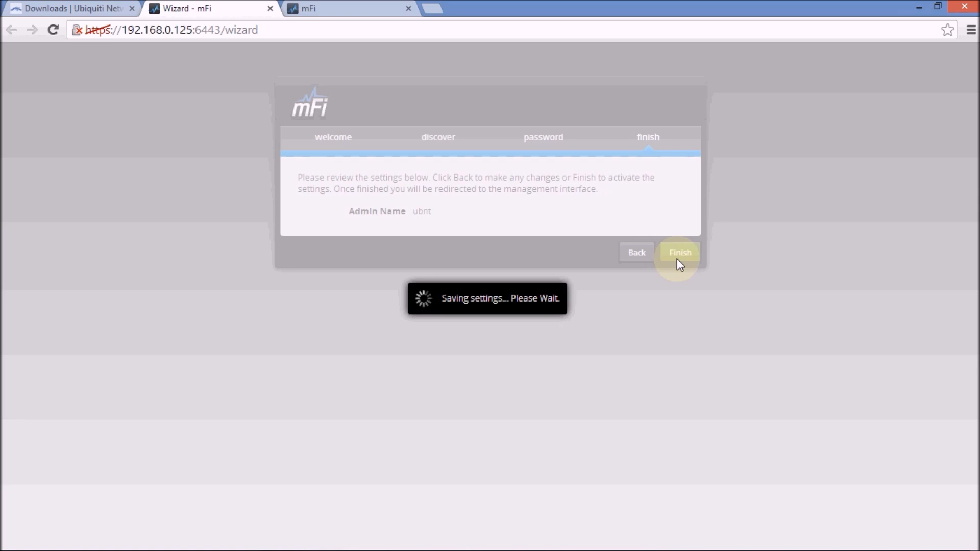
{"action": "left_click", "coordinate": [680, 252]}
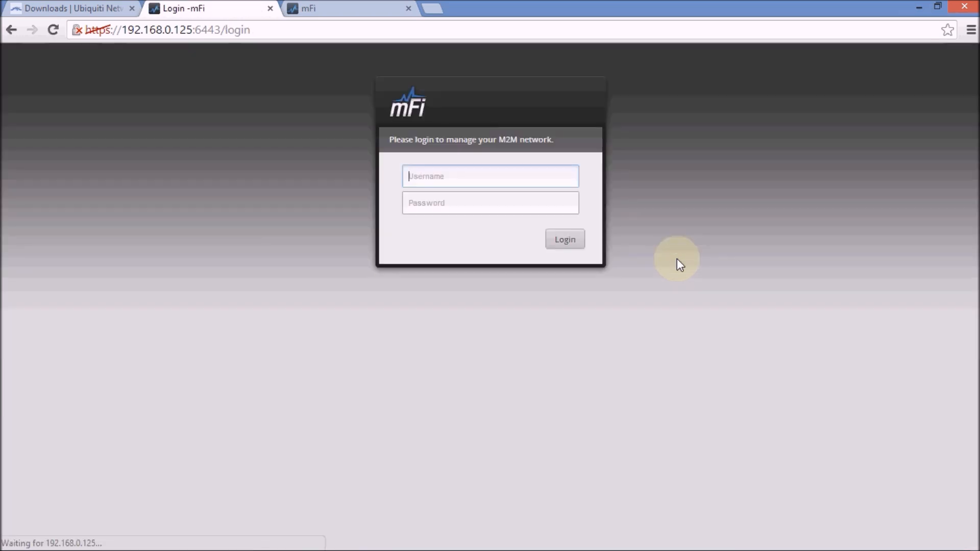
Log in to mFi Controller with username ubnt and its password
{"action": "left_click", "coordinate": [490, 175]}
{"action": "type", "text": "ubnt"}
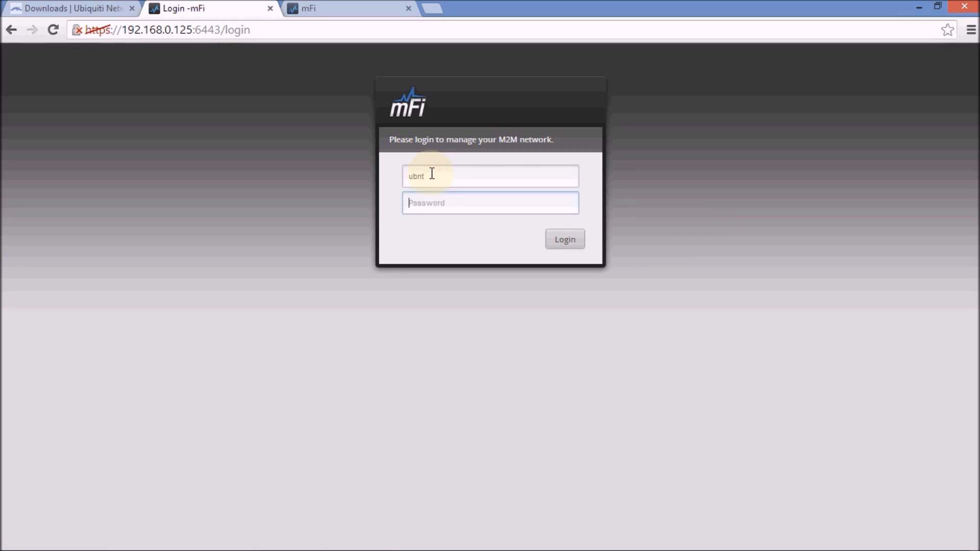
{"action": "left_click", "coordinate": [562, 240]}
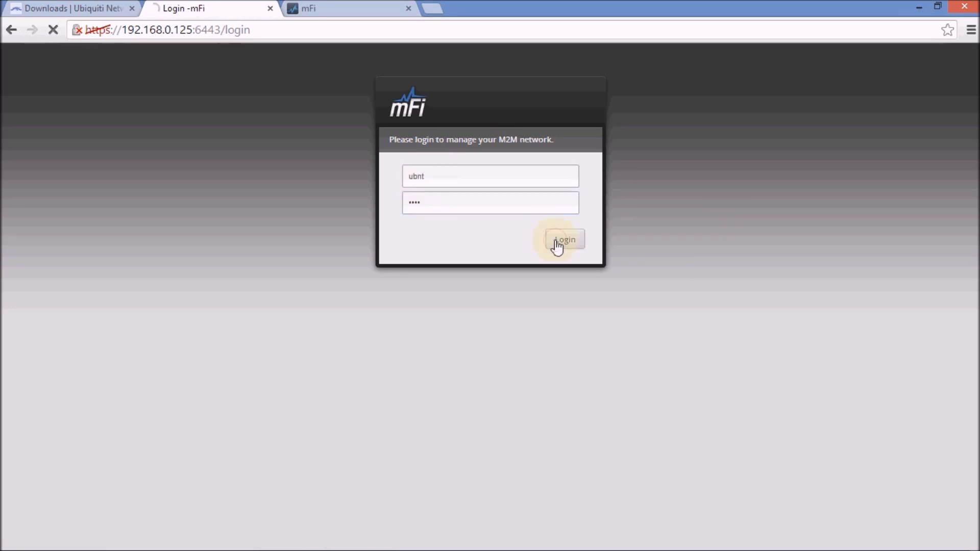
{"action": "left_click", "coordinate": [564, 240]}
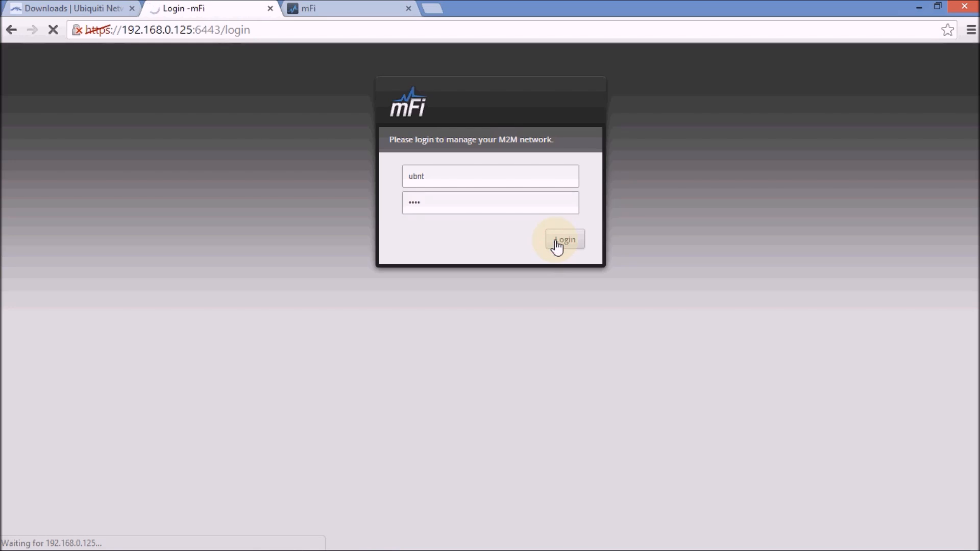
{"action": "left_click", "coordinate": [563, 240]}
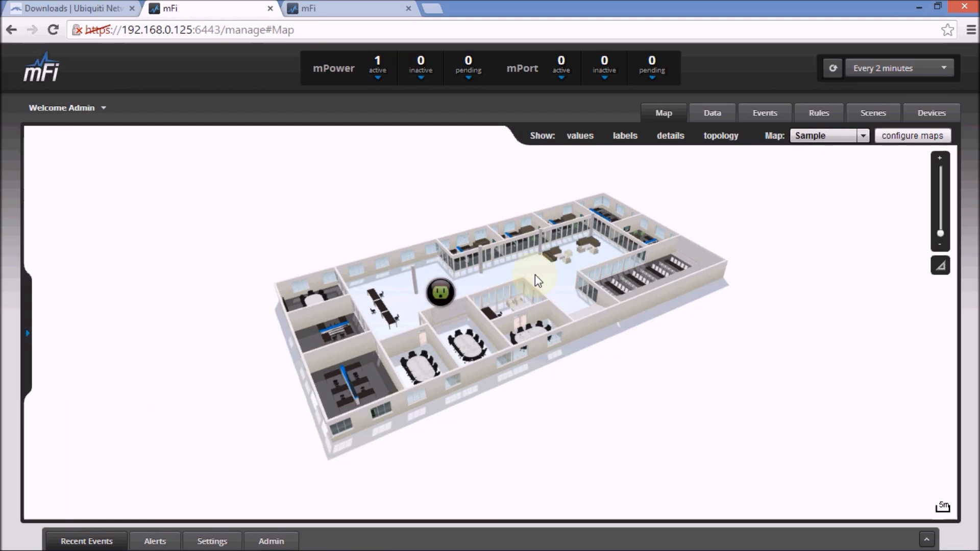
Open the devices overview and set auto-refresh to every 5 seconds
{"action": "left_click", "coordinate": [930, 113]}
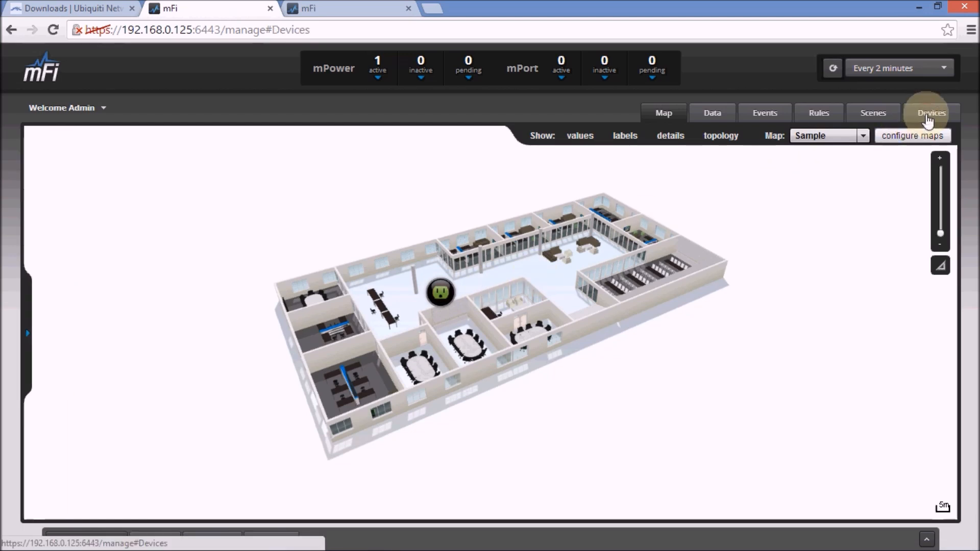
{"action": "left_click", "coordinate": [930, 114]}
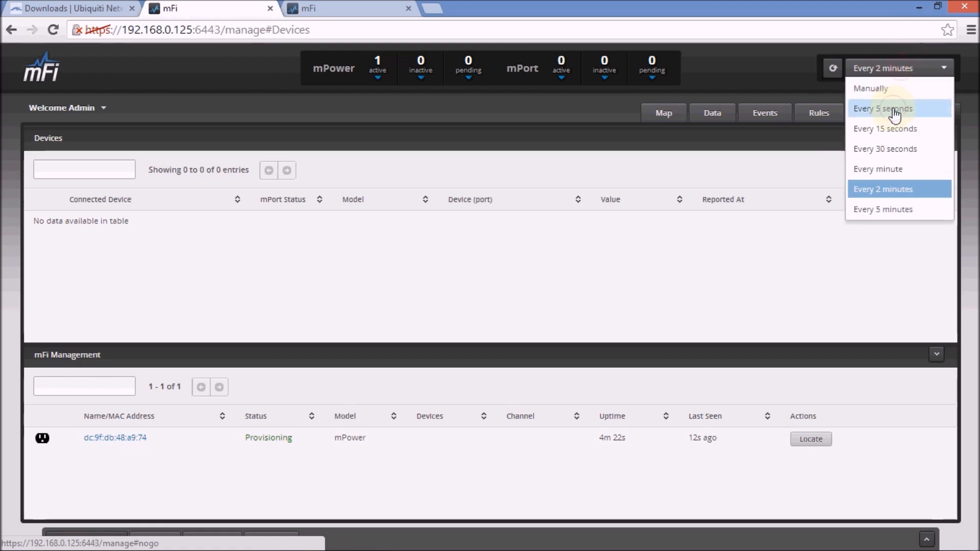
{"action": "left_click", "coordinate": [882, 108]}
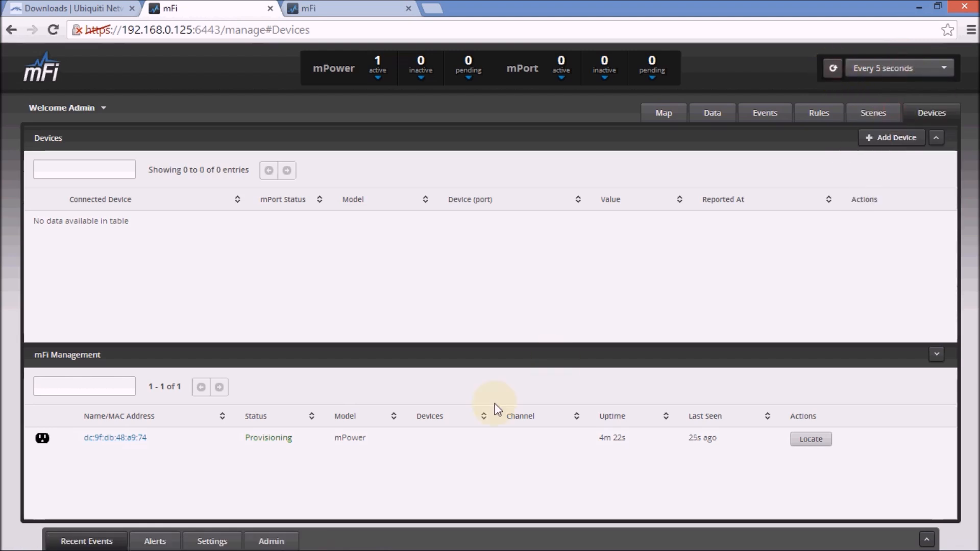
{"action": "mouse_move", "coordinate": [414, 447]}
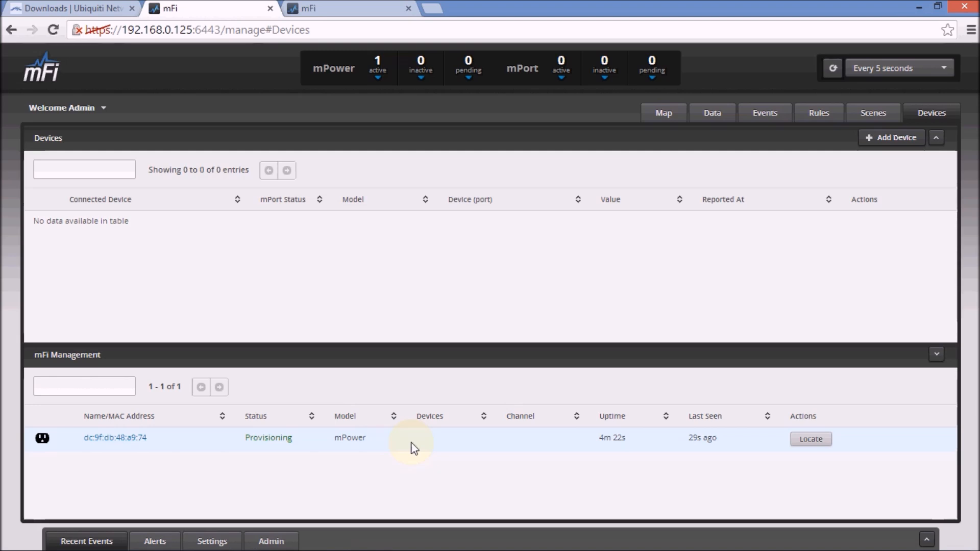
{"action": "mouse_move", "coordinate": [301, 440]}
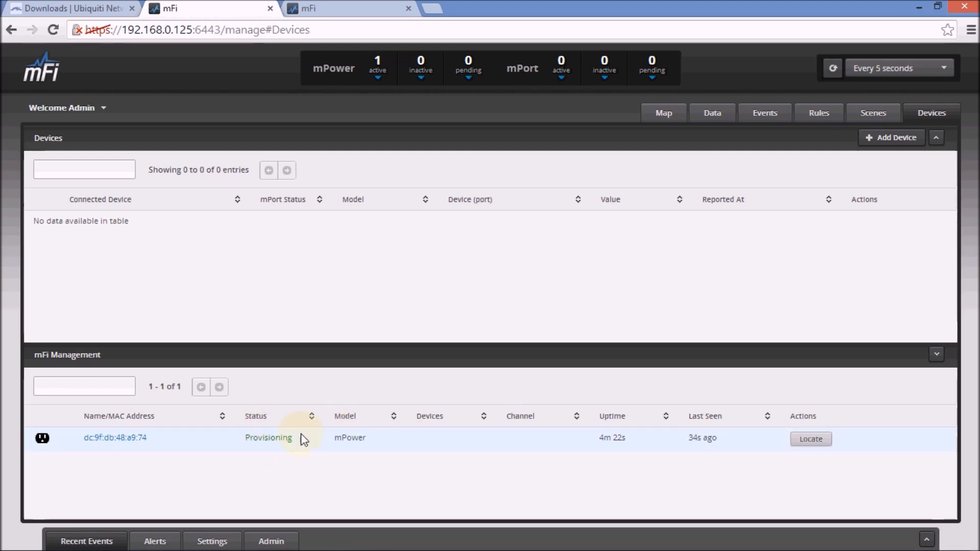
{"action": "mouse_move", "coordinate": [540, 463]}
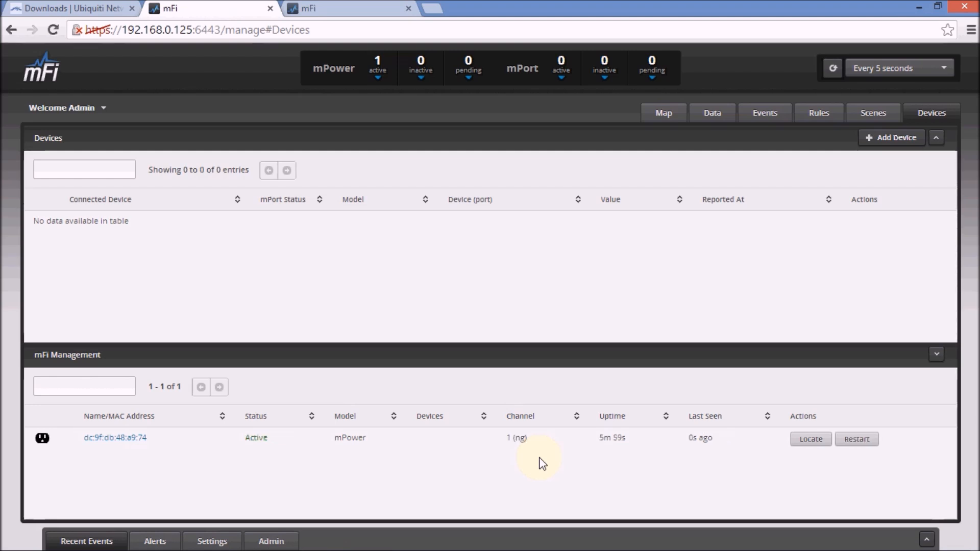
{"action": "mouse_move", "coordinate": [273, 442]}
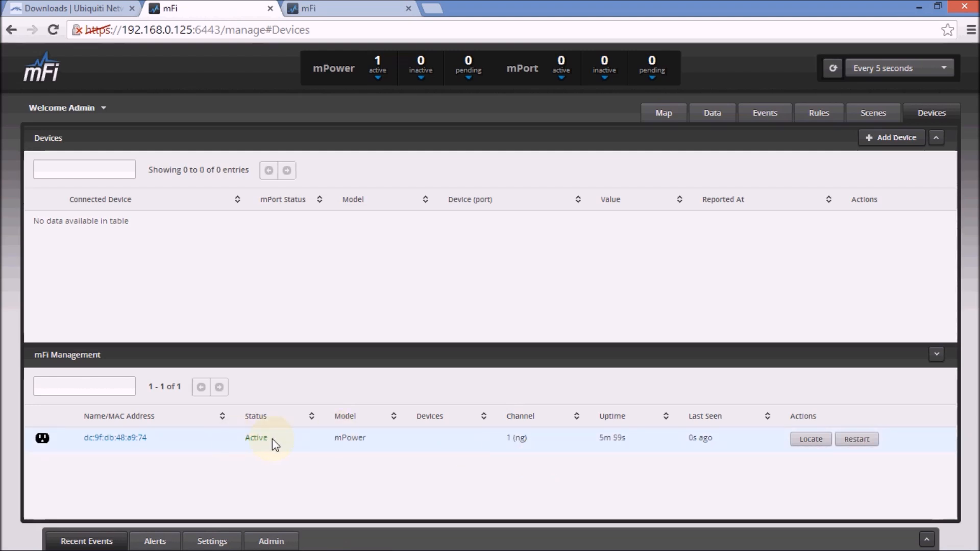
{"action": "mouse_move", "coordinate": [696, 240]}
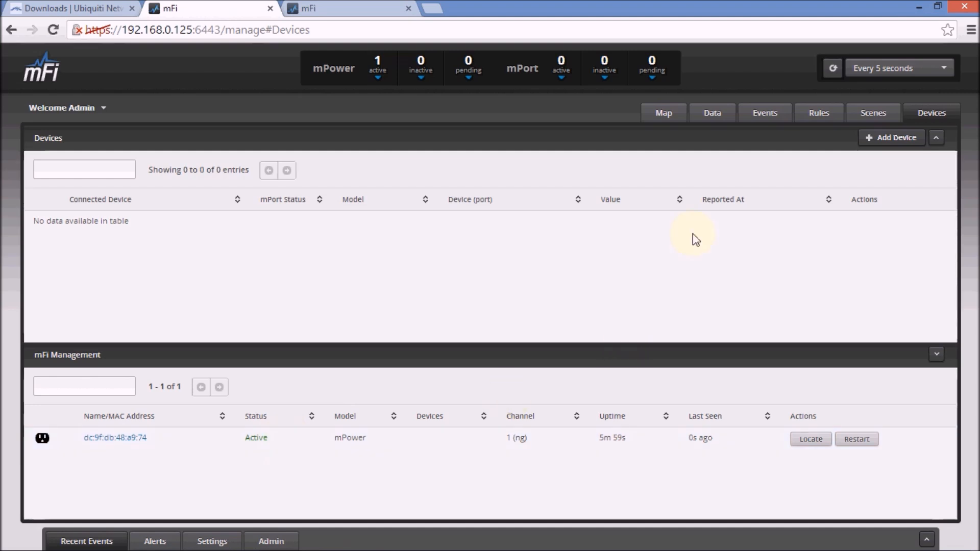
Name mPower outlet 1 'Intellibeam Server', save, and place it on the floor-plan map
{"action": "left_click", "coordinate": [663, 113]}
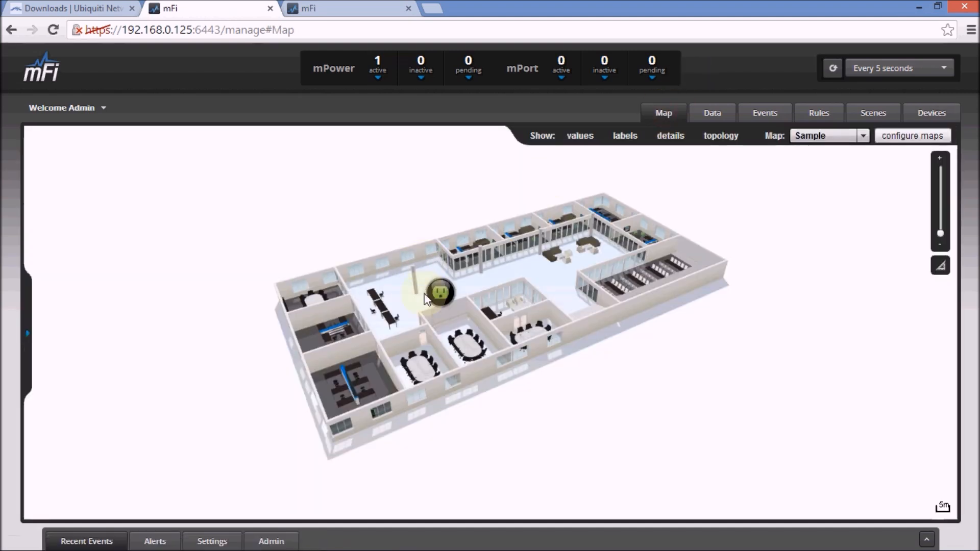
{"action": "left_click", "coordinate": [416, 280]}
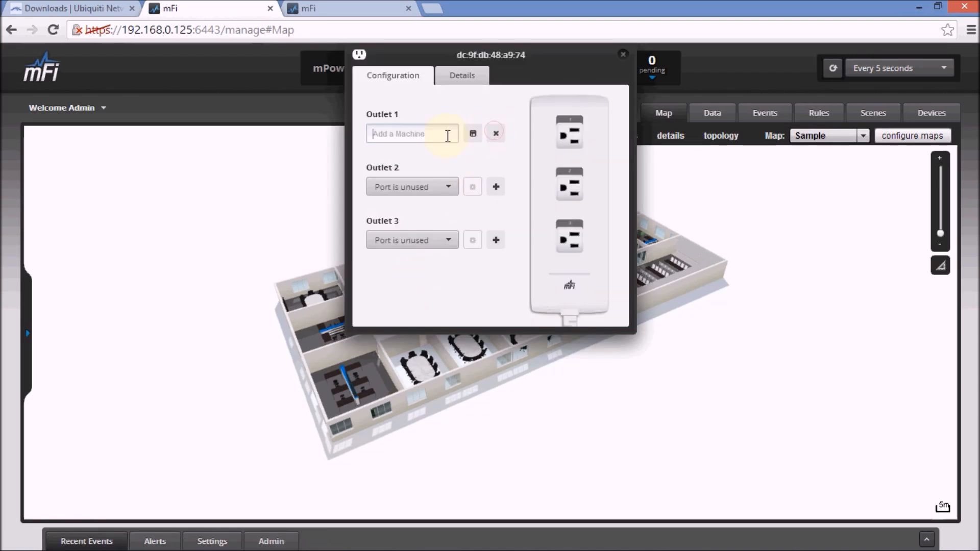
{"action": "type", "text": "Intellibeam"}
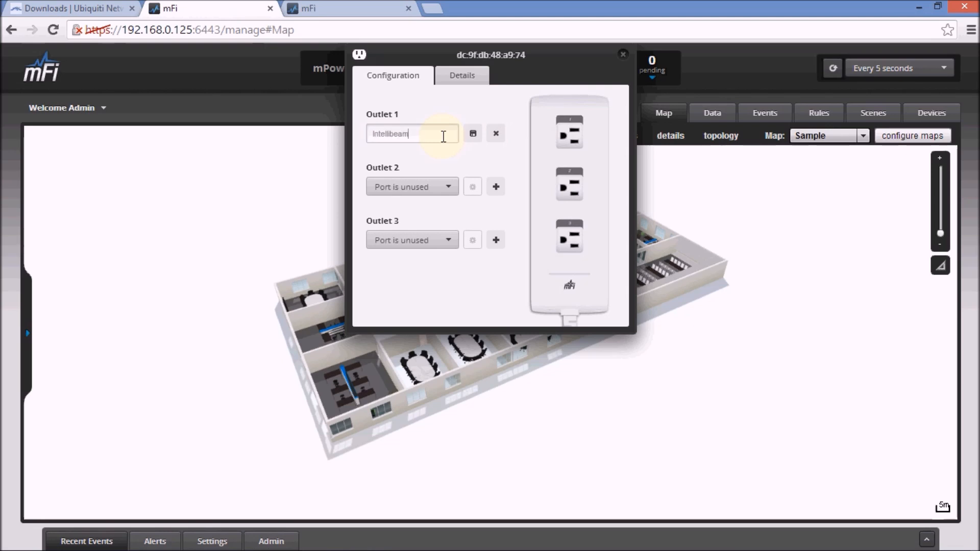
{"action": "type", "text": "Server"}
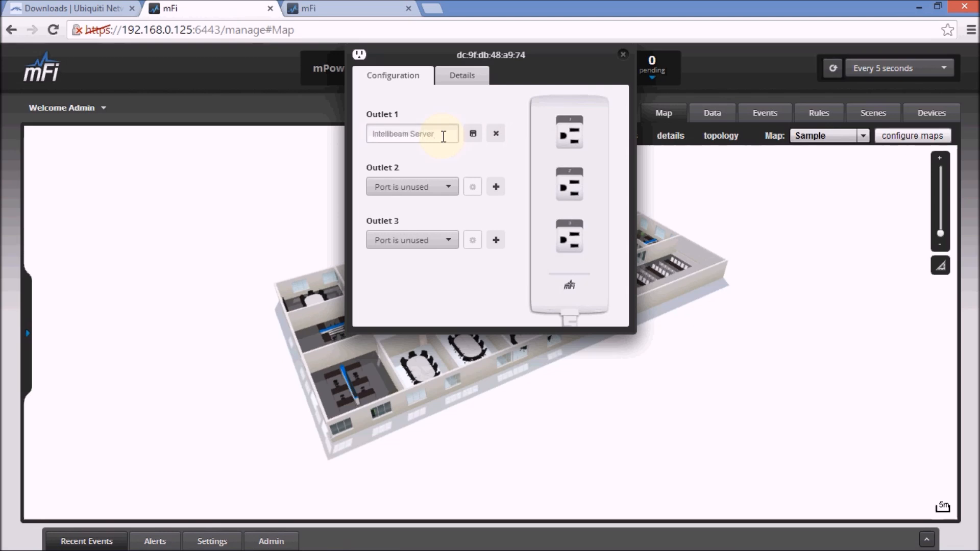
{"action": "left_click", "coordinate": [472, 133]}
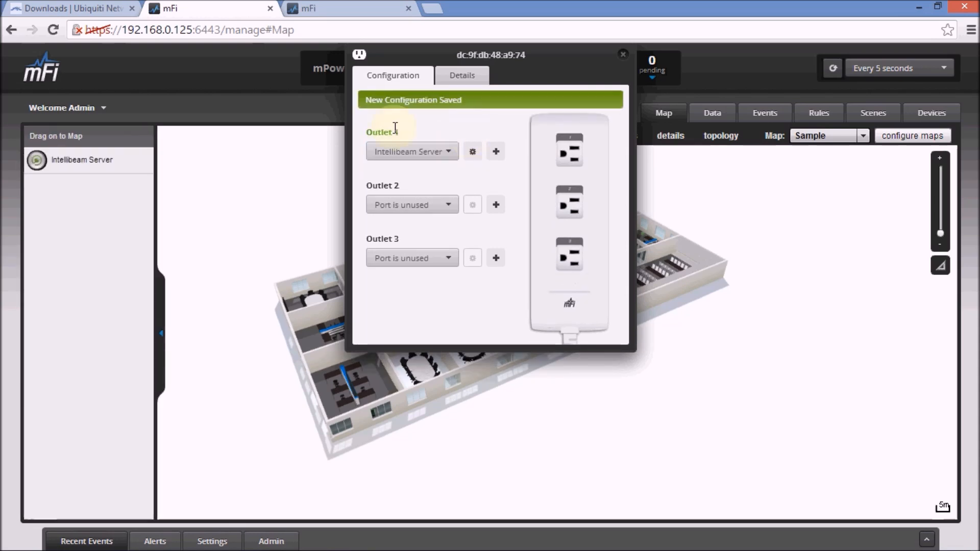
{"action": "left_click", "coordinate": [623, 54]}
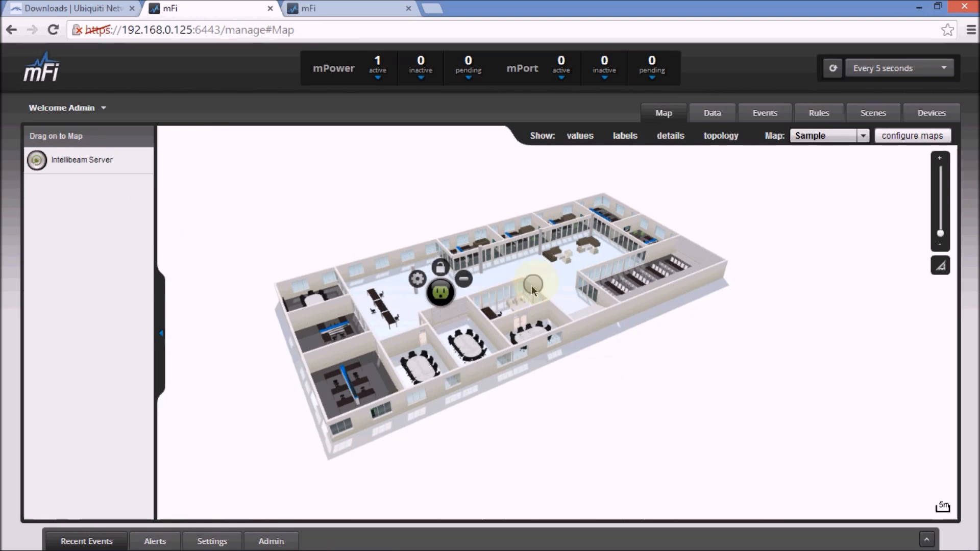
{"action": "left_click", "coordinate": [160, 332]}
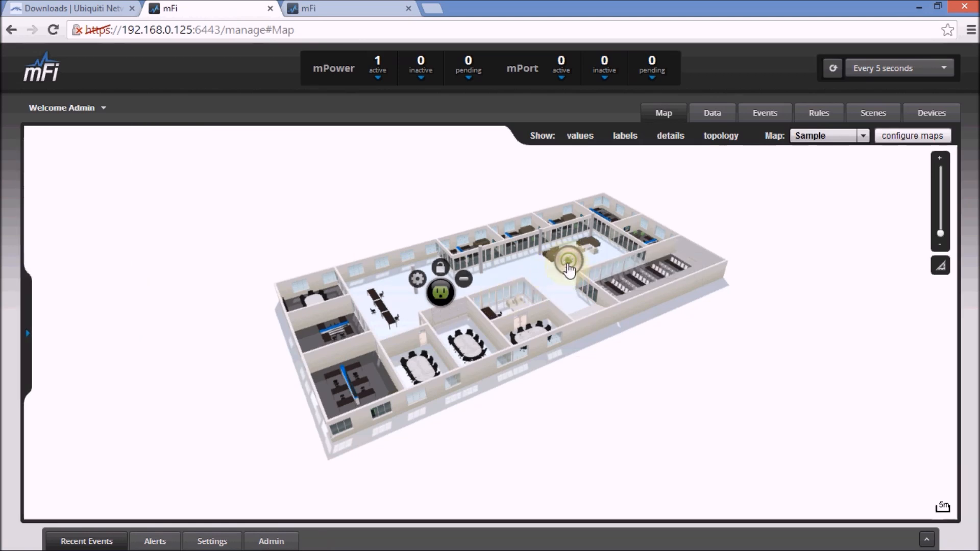
Turn the Intellibeam Server outlet On, review its Data and Events tabs, and close its details
{"action": "left_click", "coordinate": [564, 259]}
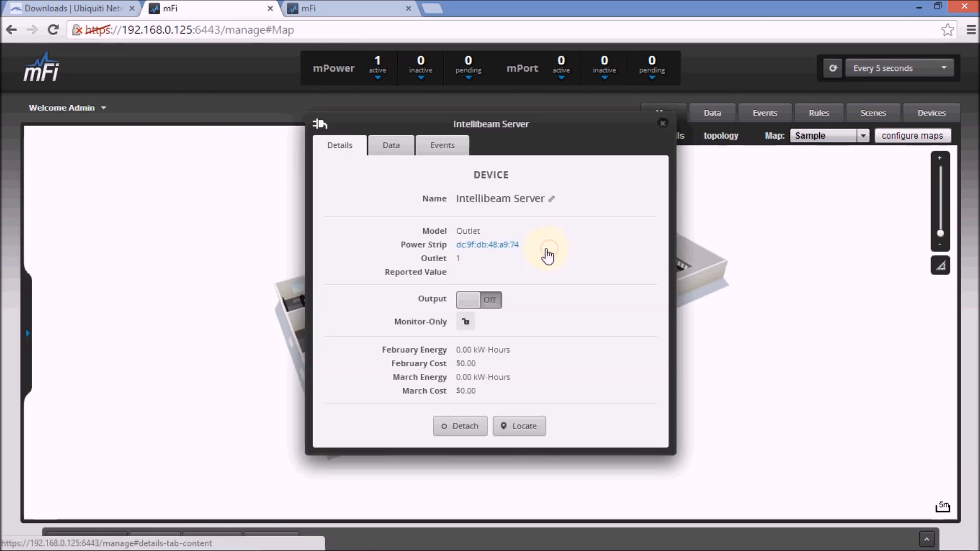
{"action": "left_click", "coordinate": [479, 300]}
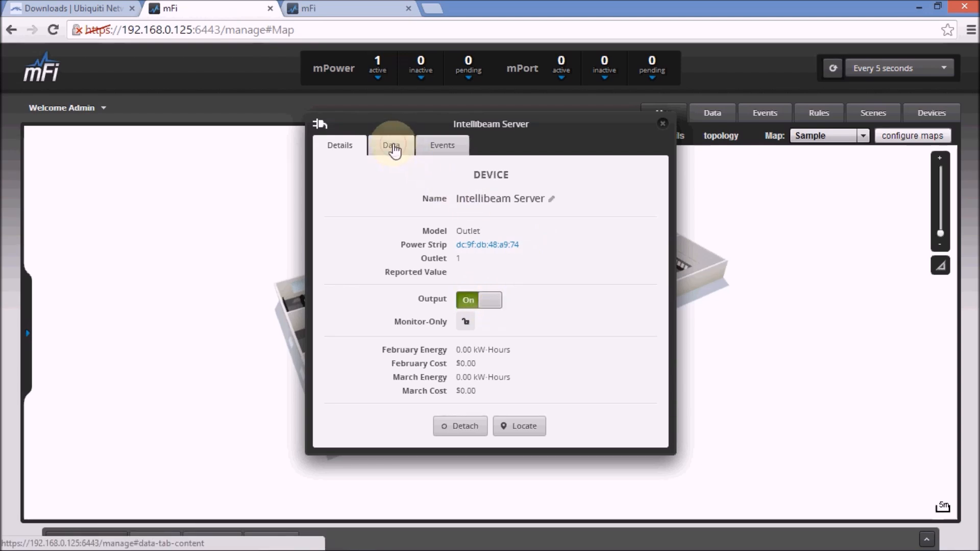
{"action": "left_click", "coordinate": [391, 145]}
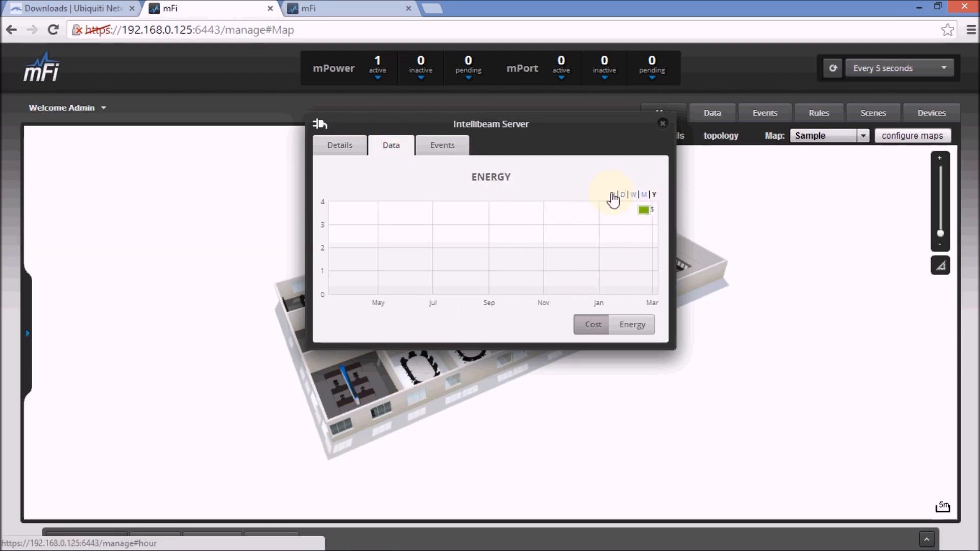
{"action": "left_click", "coordinate": [441, 145]}
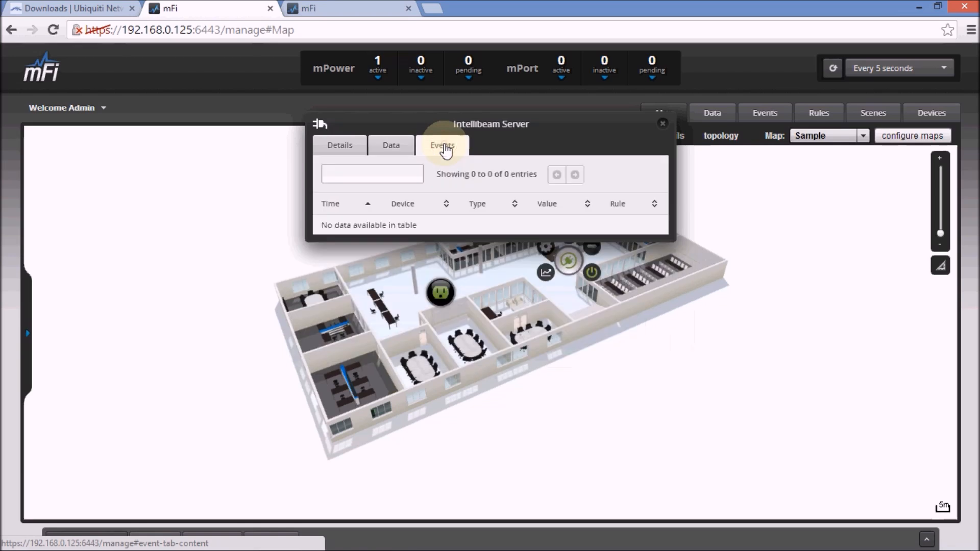
{"action": "left_click", "coordinate": [340, 145]}
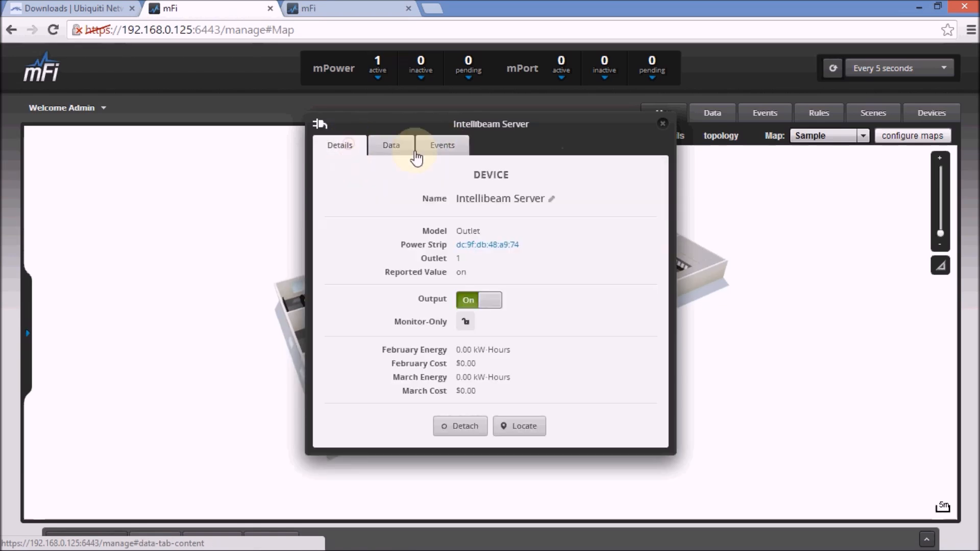
{"action": "left_click", "coordinate": [662, 122]}
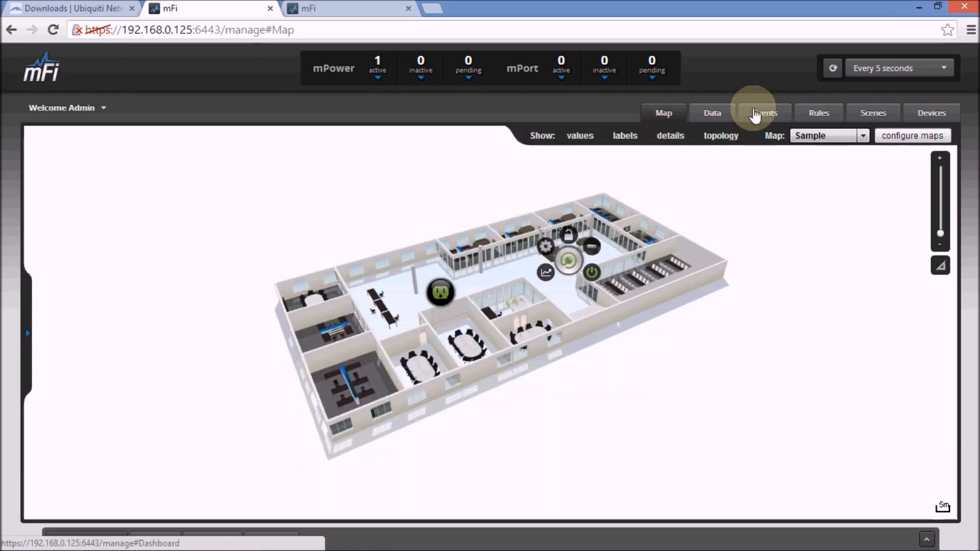
Look through the Events and Rules pages, then open the empty Scenes editor
{"action": "left_click", "coordinate": [764, 112]}
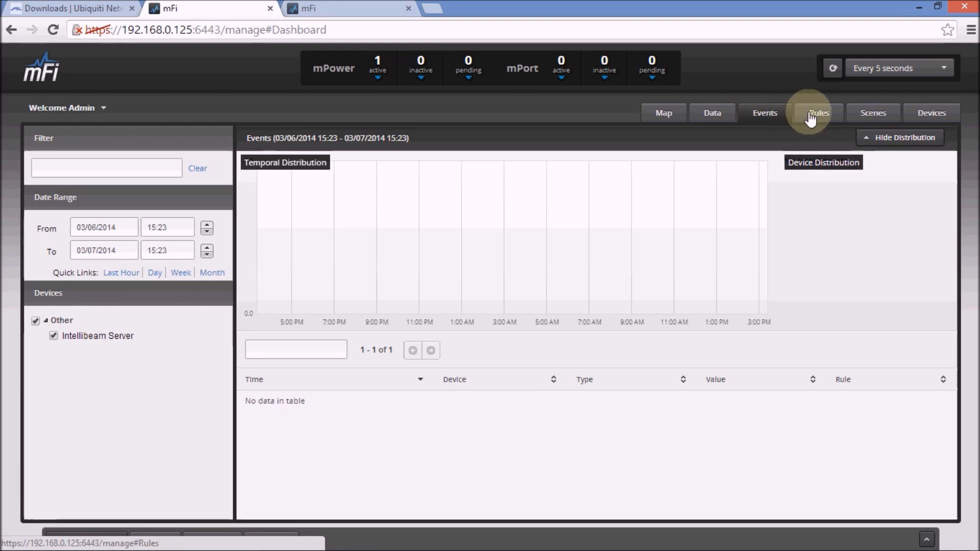
{"action": "left_click", "coordinate": [819, 113]}
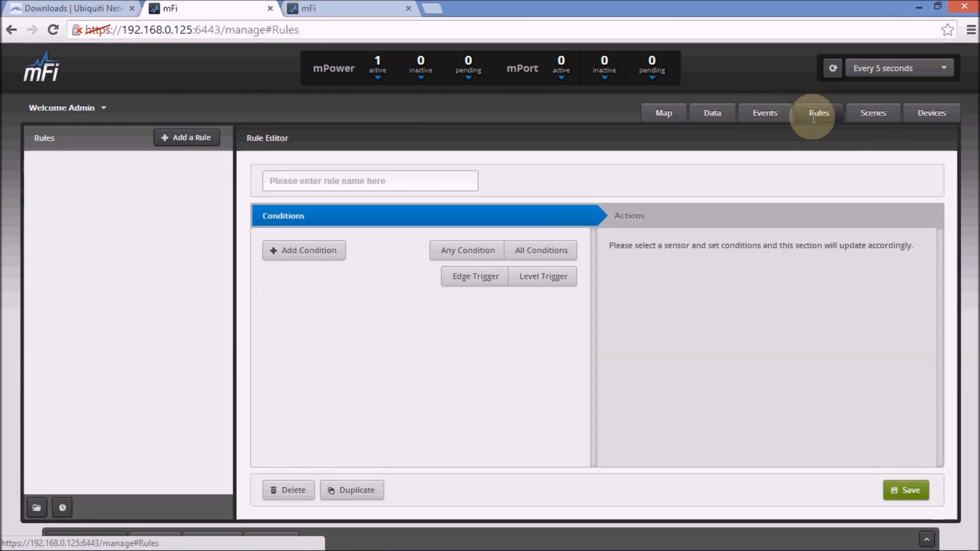
{"action": "left_click", "coordinate": [872, 113]}
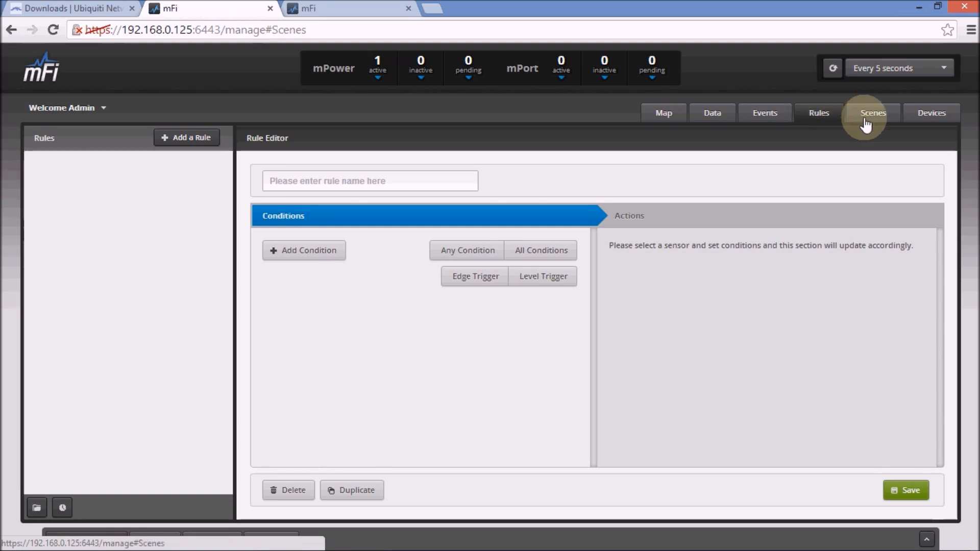
{"action": "left_click", "coordinate": [871, 114]}
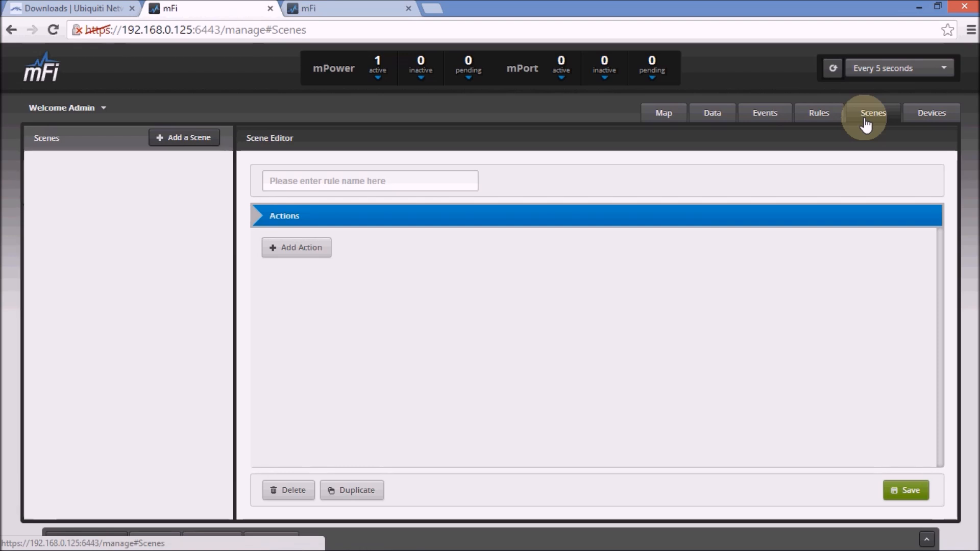
{"action": "mouse_move", "coordinate": [931, 113]}
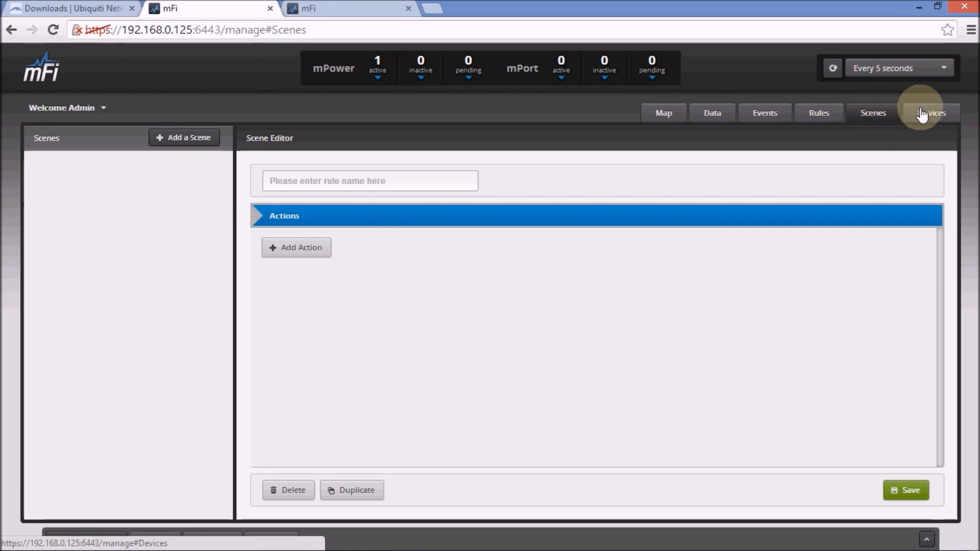
Turn off Intellibeam Server from the Devices list and close the Chrome window
{"action": "left_click", "coordinate": [930, 113]}
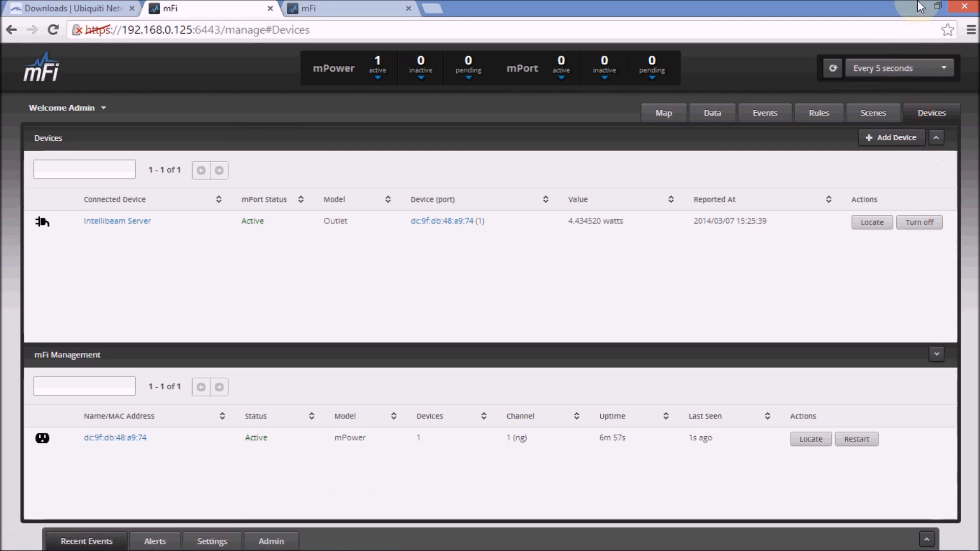
{"action": "mouse_move", "coordinate": [559, 236]}
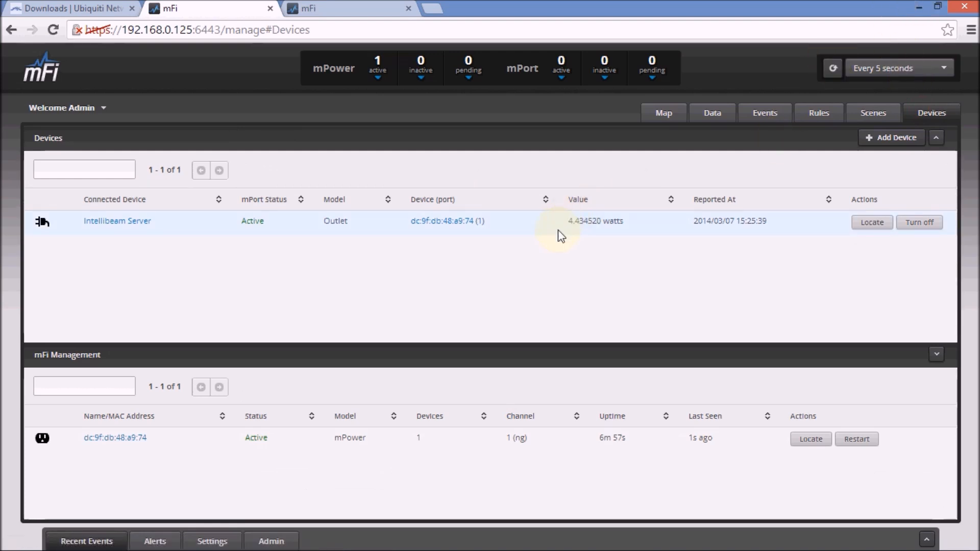
{"action": "mouse_move", "coordinate": [736, 222]}
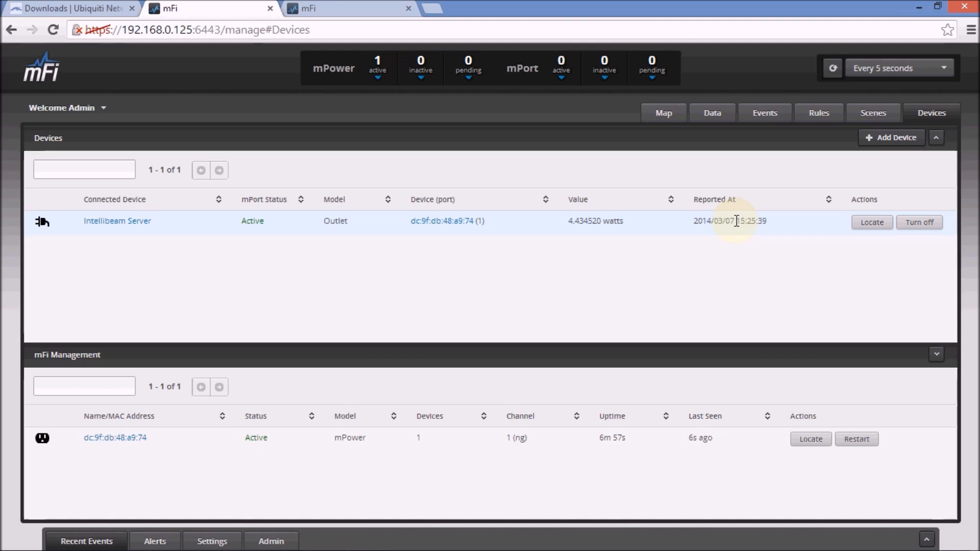
{"action": "left_click", "coordinate": [918, 222]}
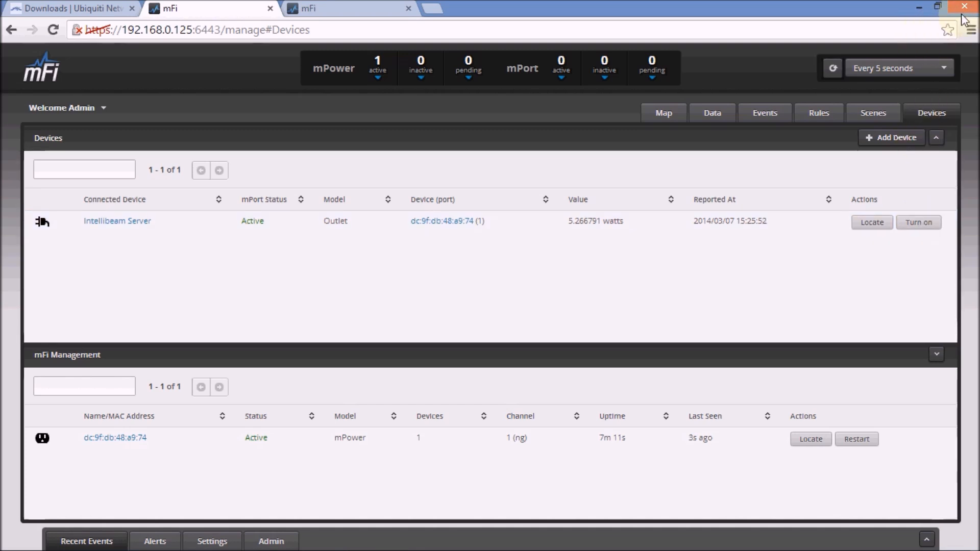
{"action": "left_click", "coordinate": [969, 6]}
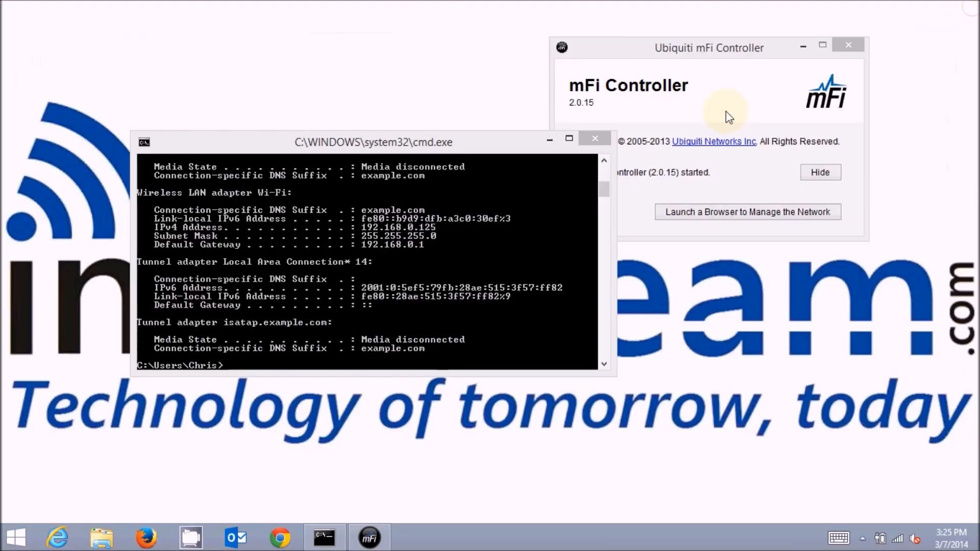